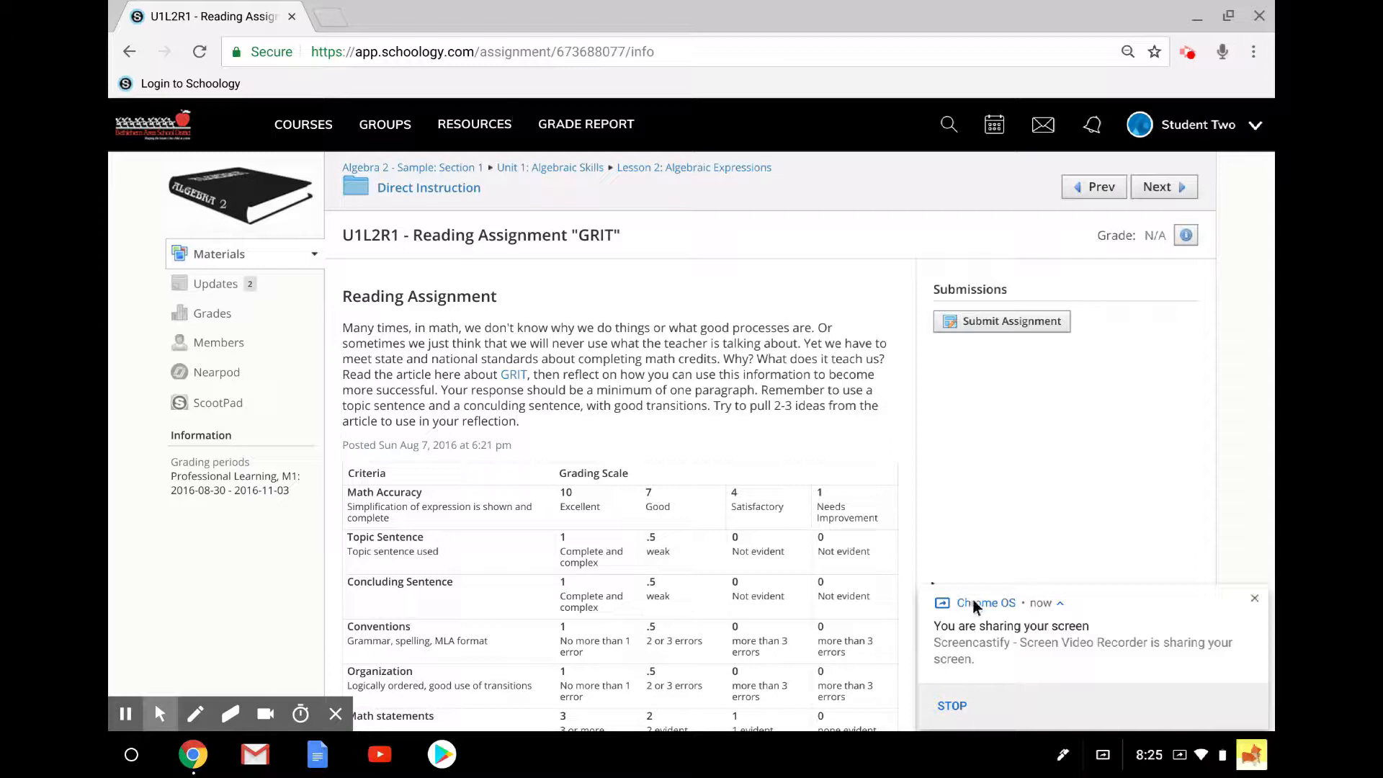
mouse_move(1048, 451)
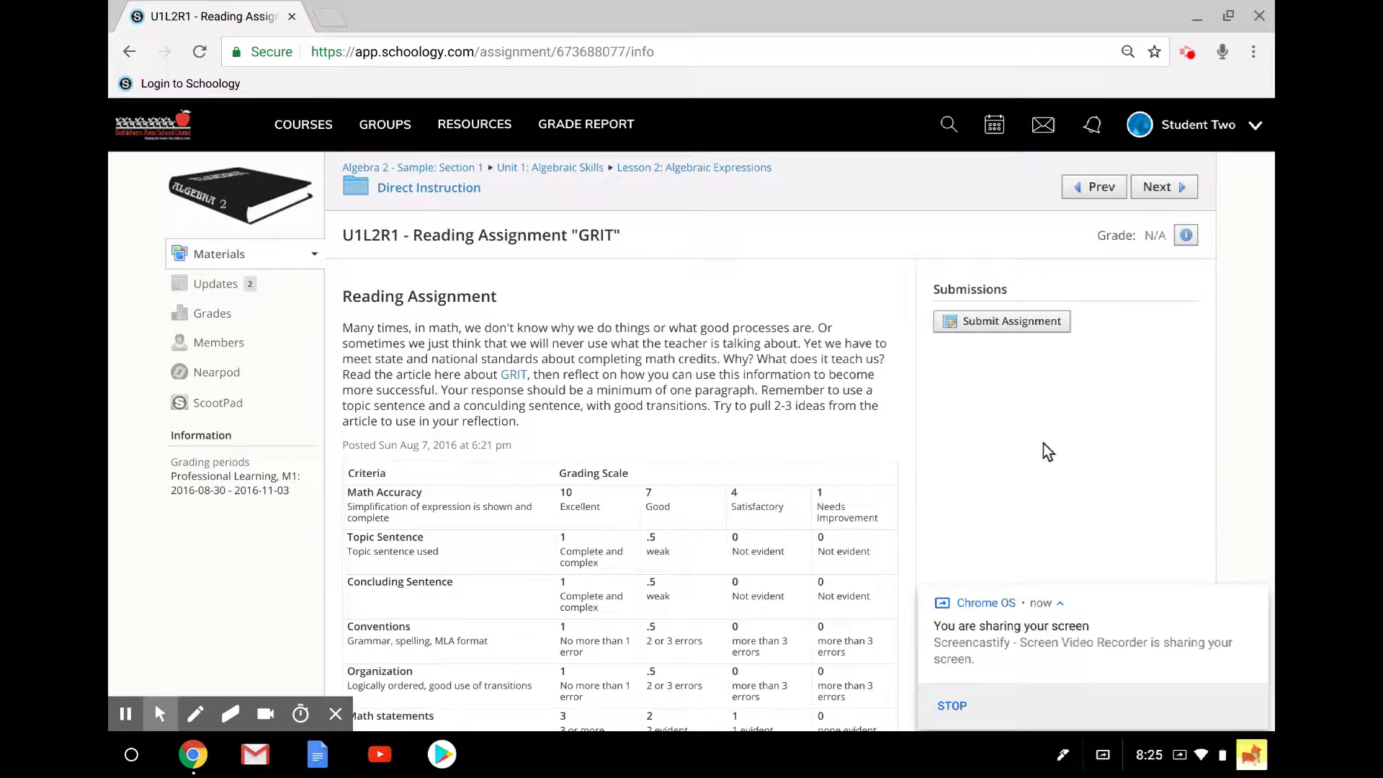
mouse_move(959, 300)
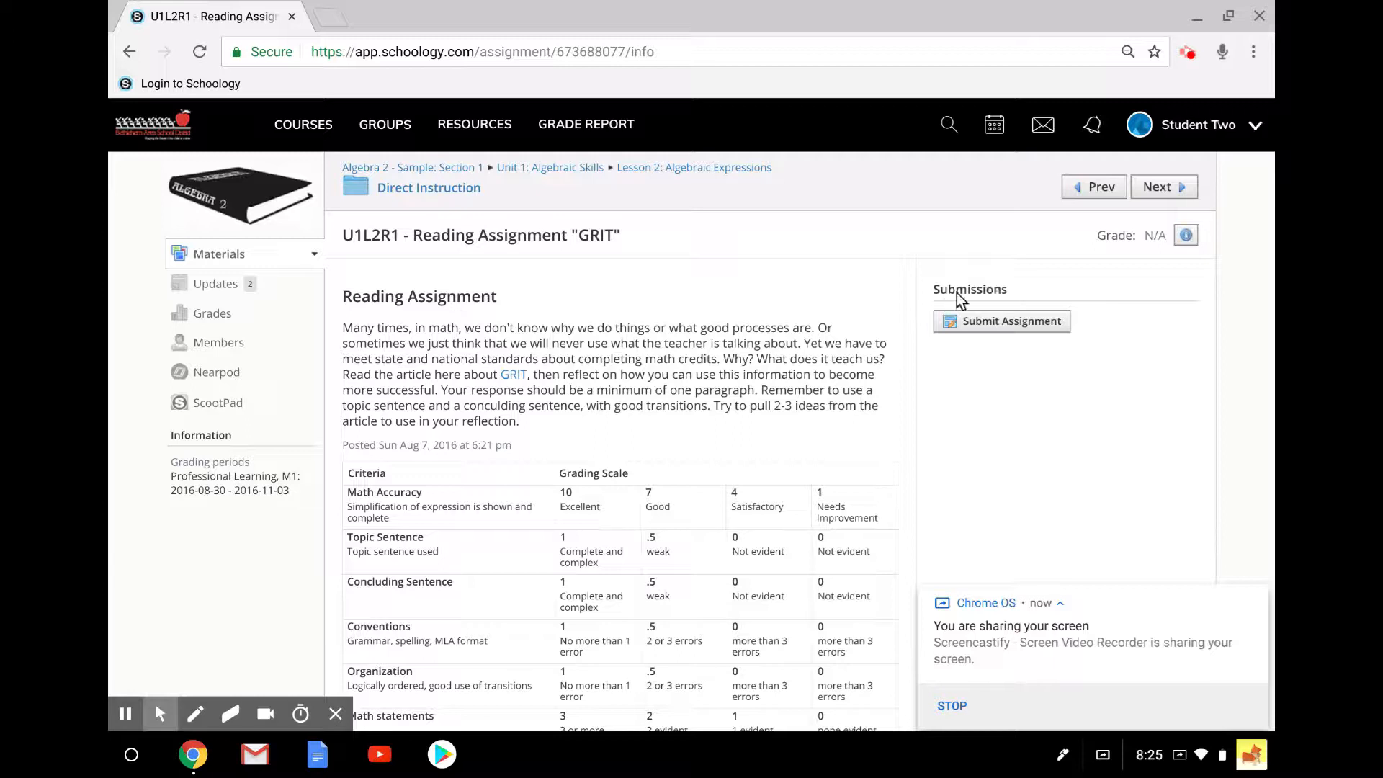
mouse_move(994, 324)
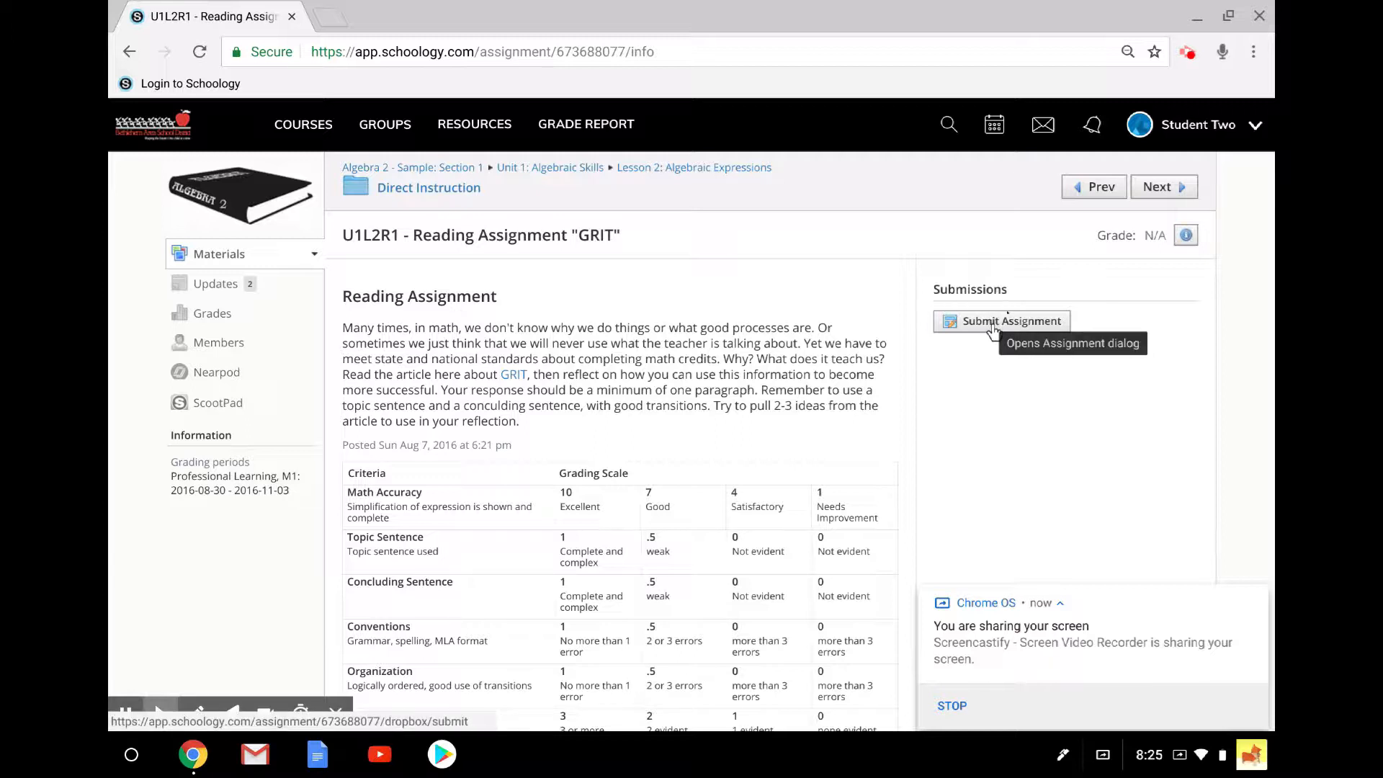
Open the GRIT assignment submission dialog and view its Create and Resources options.
left_click(1002, 322)
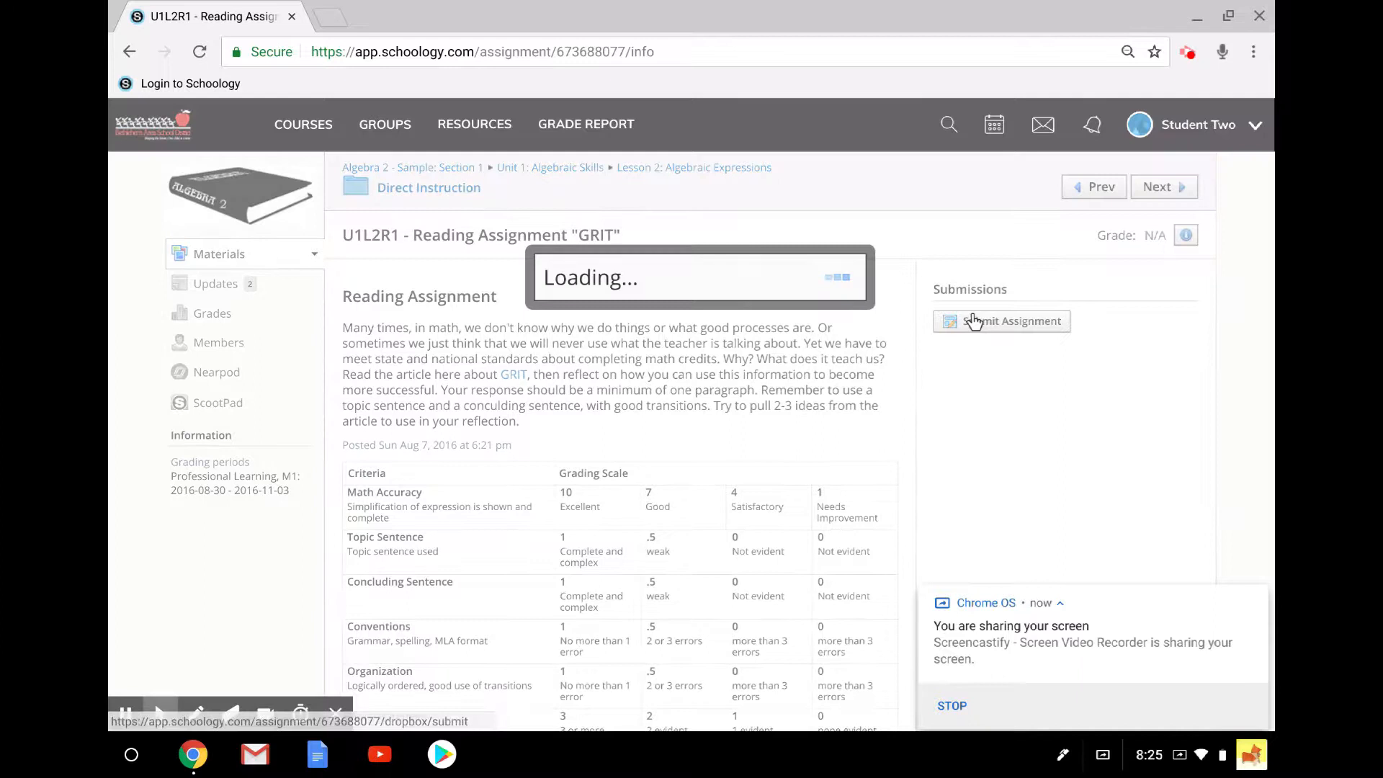
left_click(1002, 321)
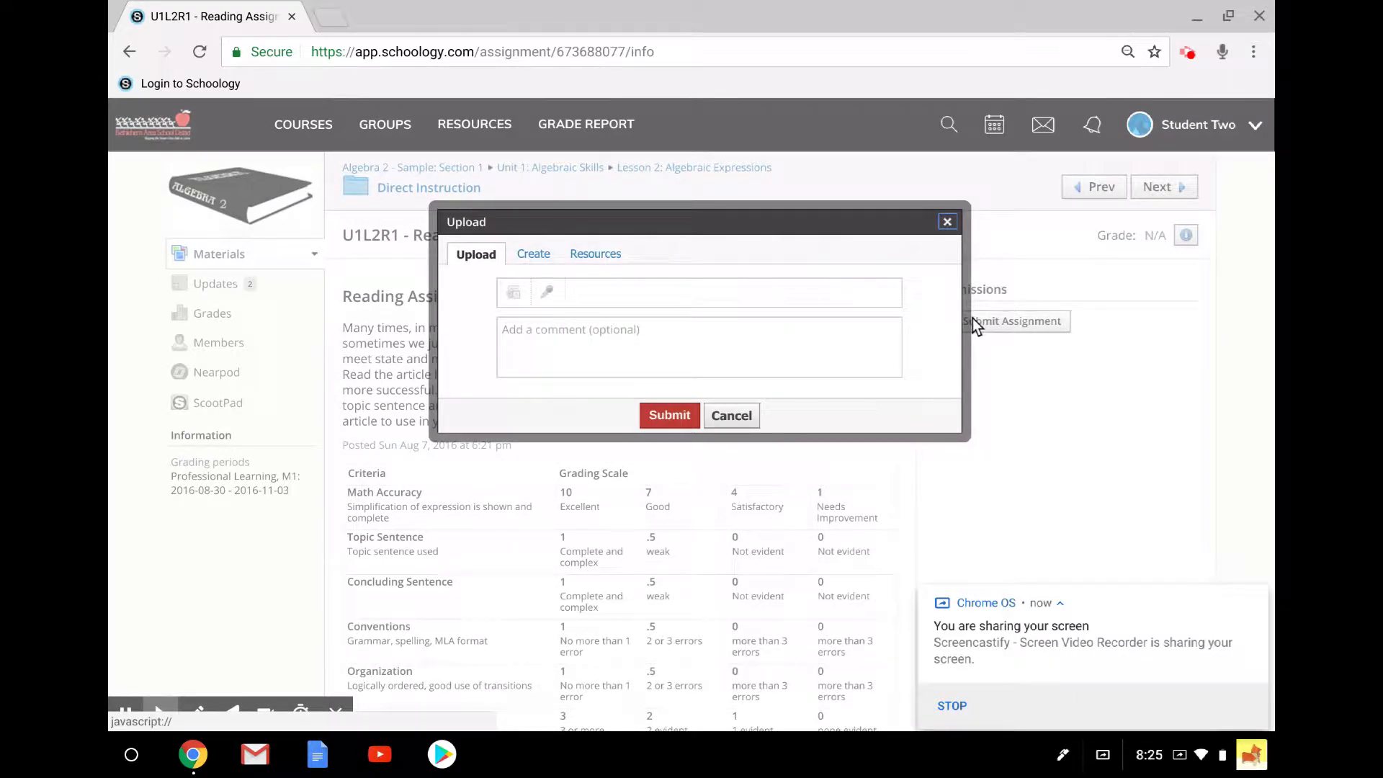
mouse_move(513, 293)
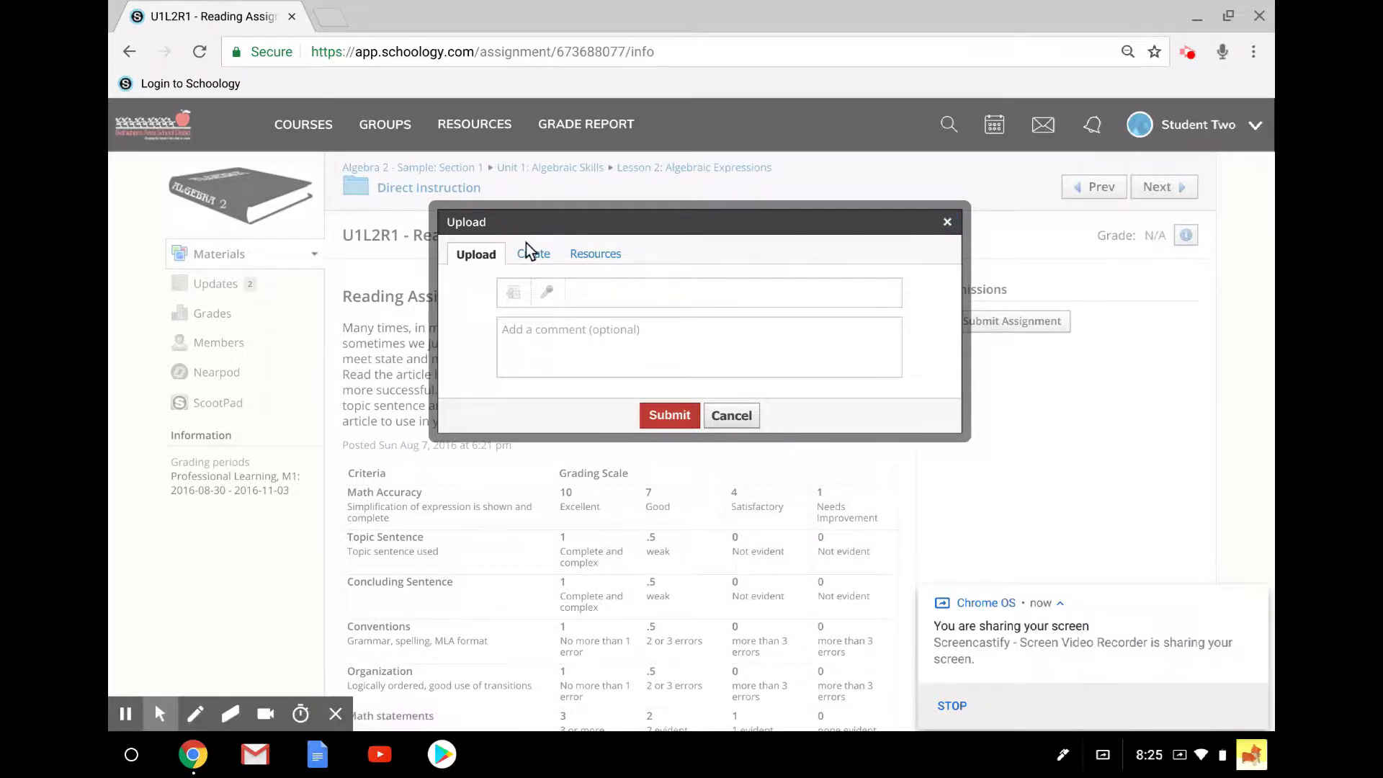
left_click(534, 253)
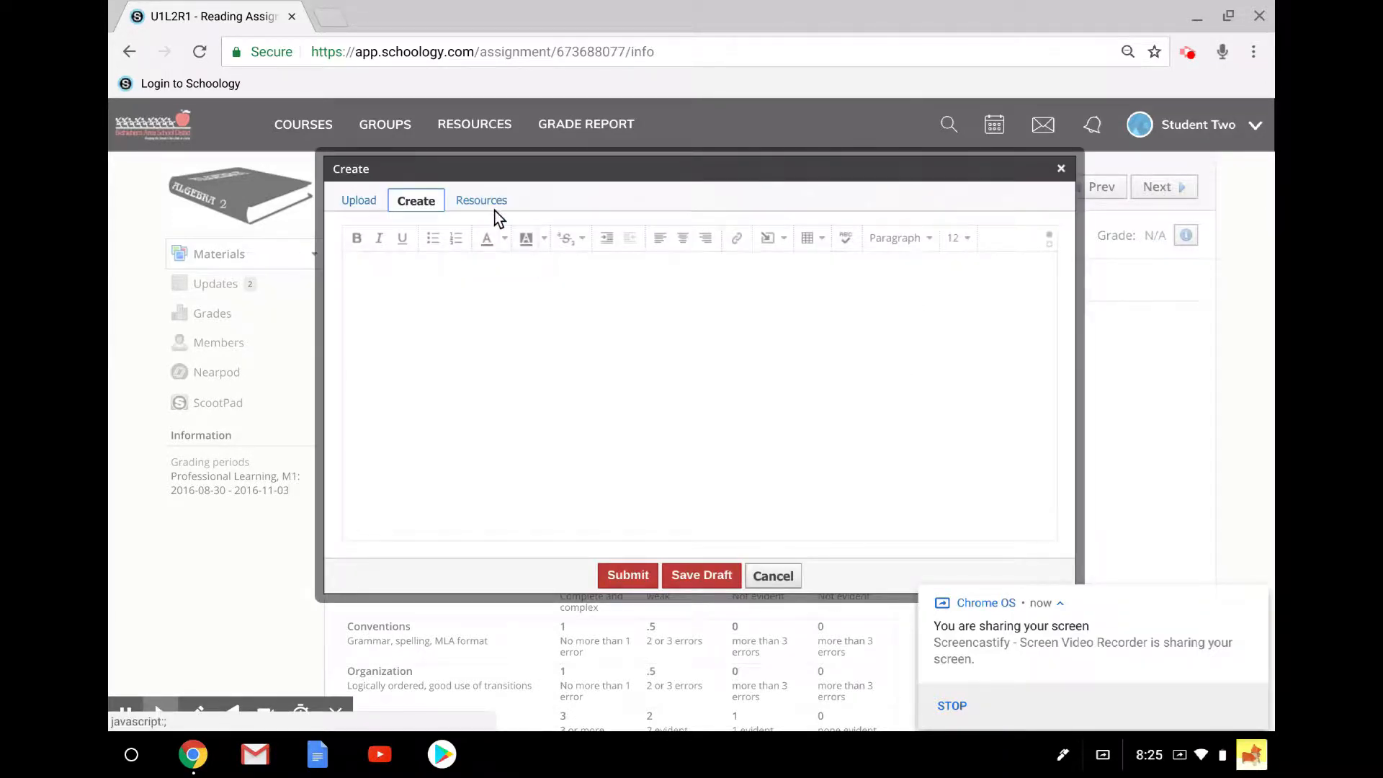
left_click(481, 200)
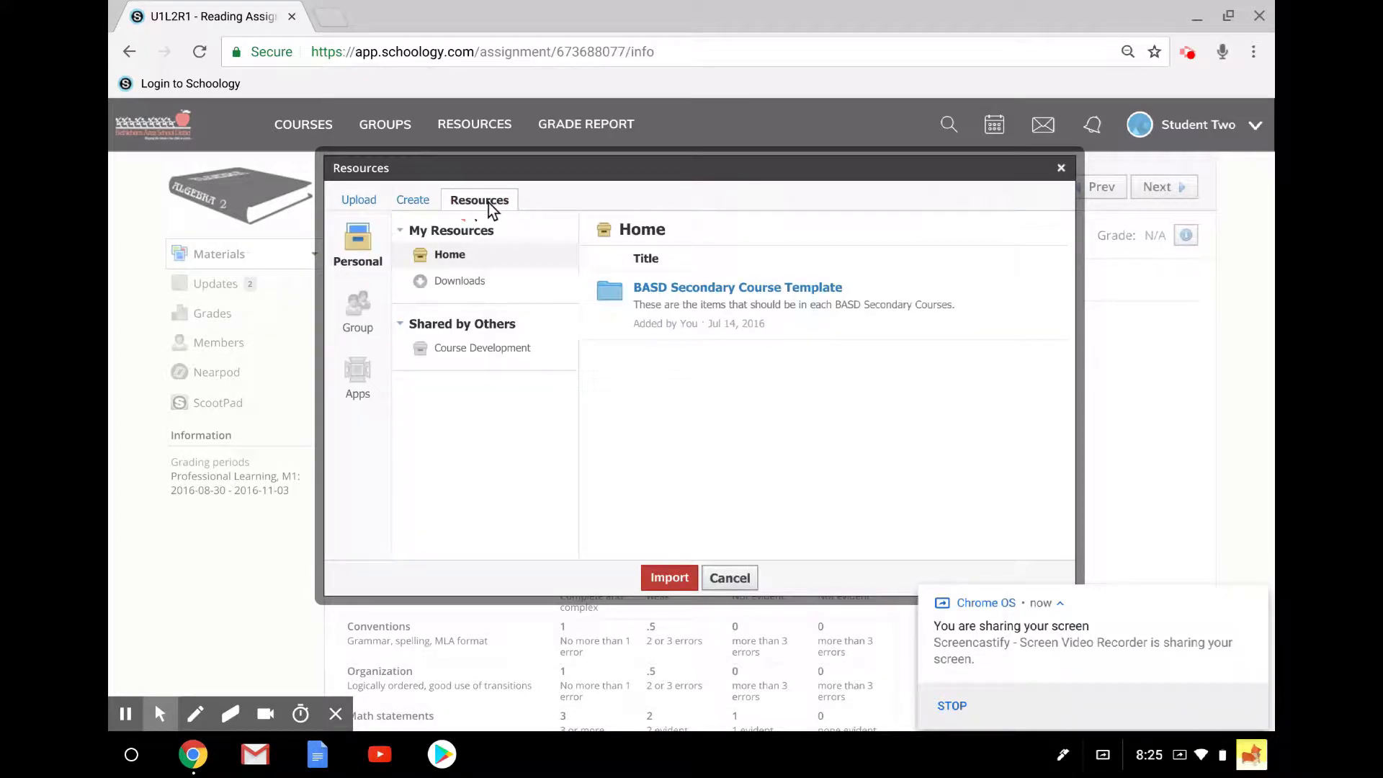
mouse_move(397, 349)
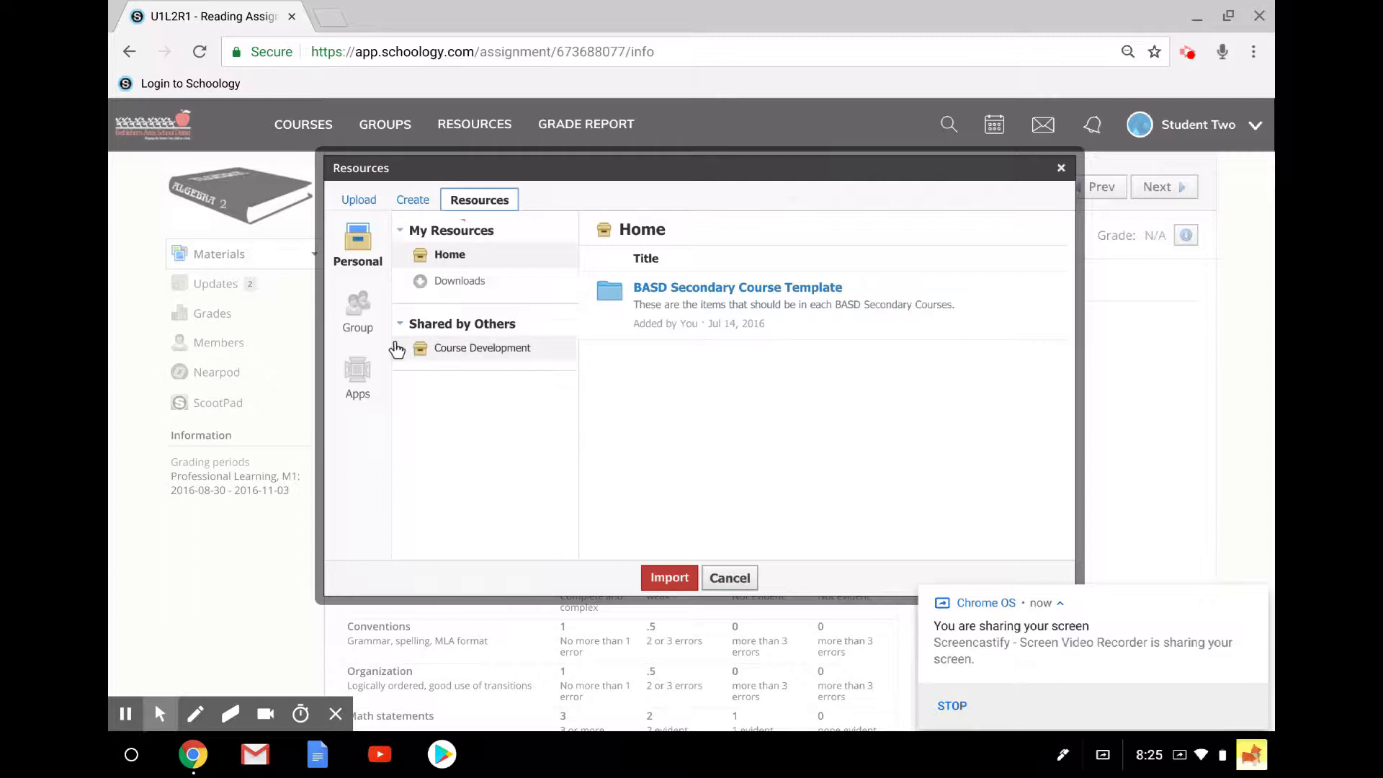
List the student's files in the Google Drive resource app.
left_click(358, 376)
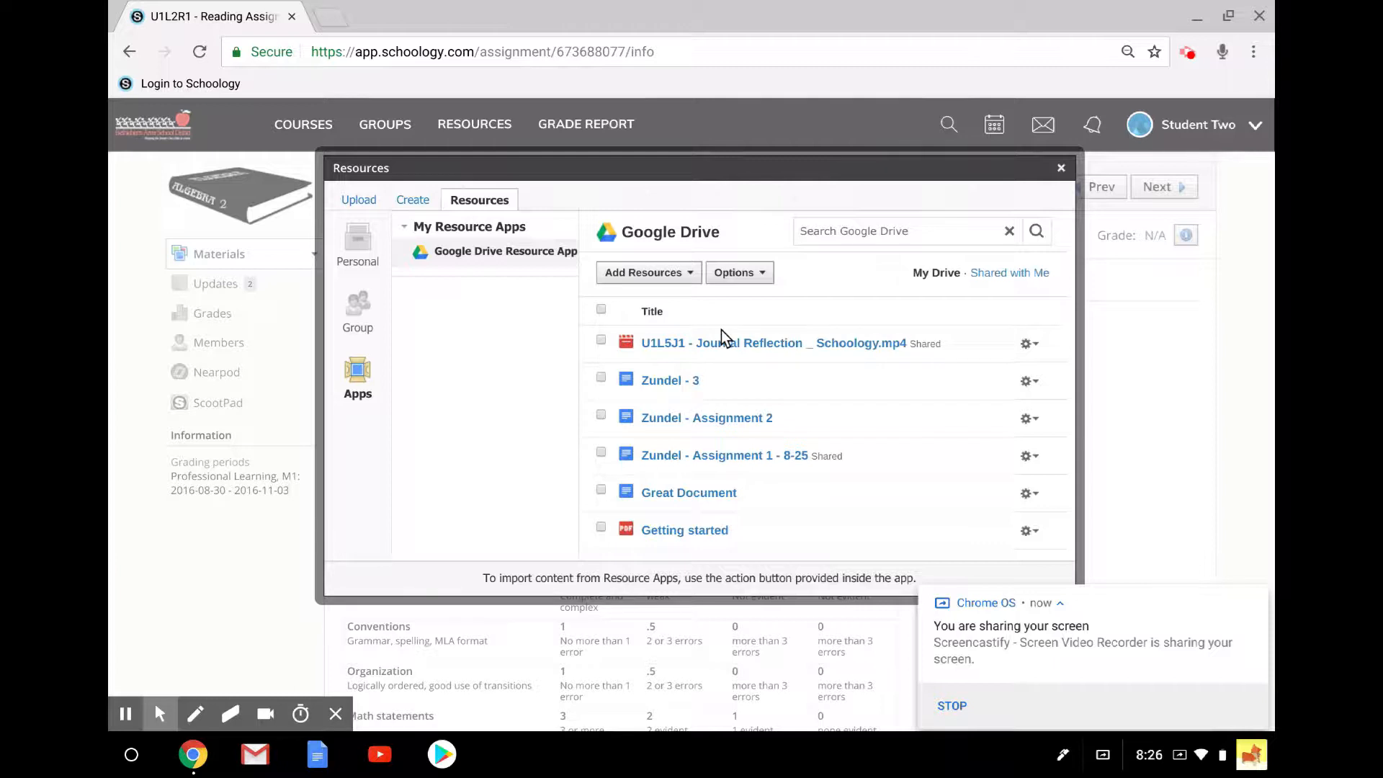
mouse_move(689, 386)
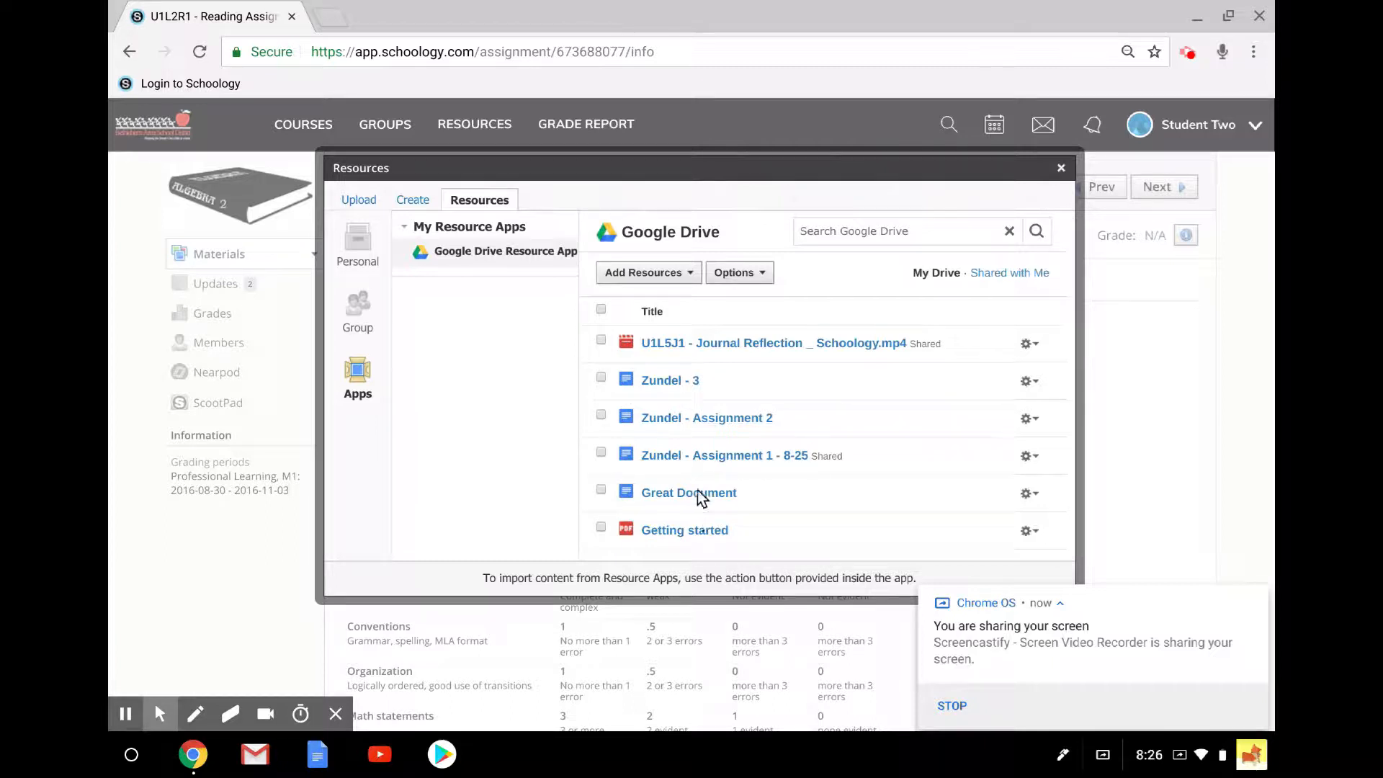
mouse_move(697, 475)
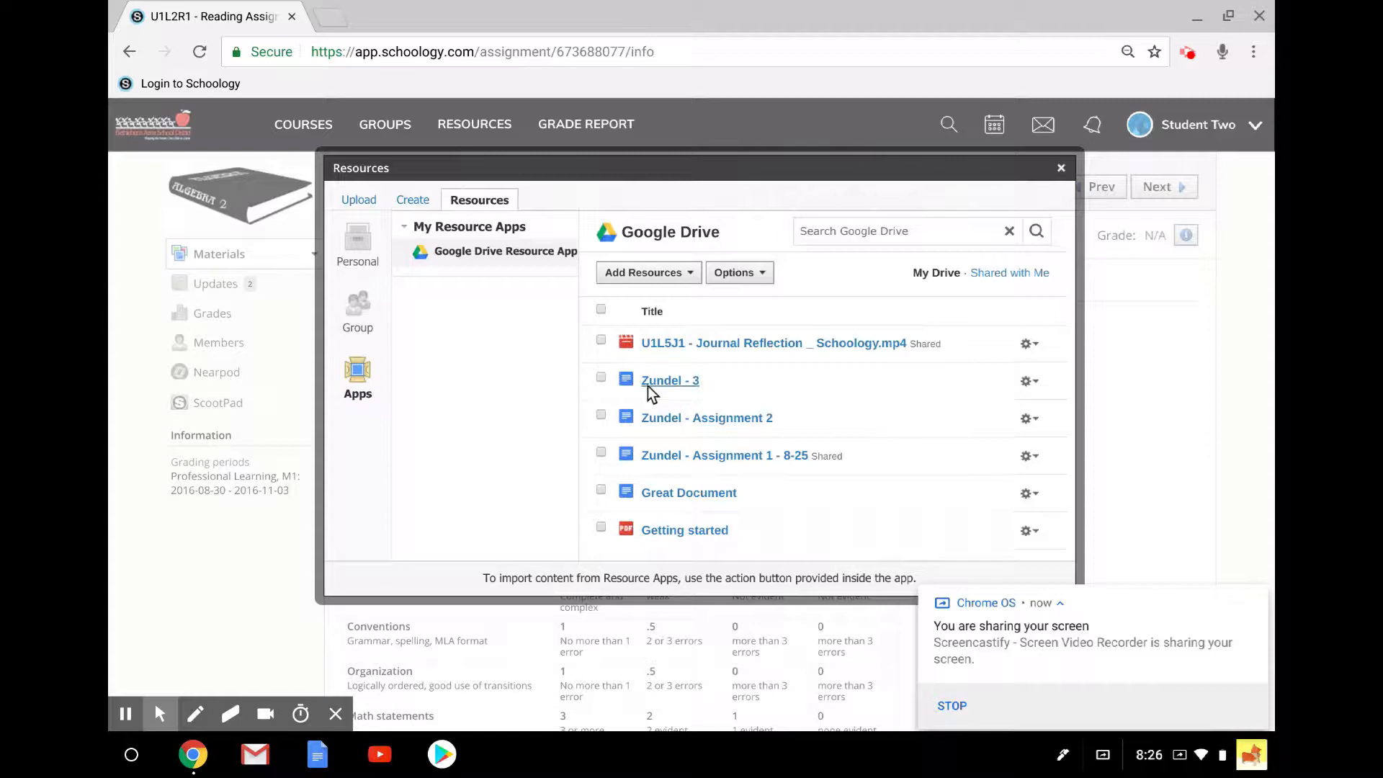
Check the Drive file 'Zundel - 3' and open the Import options.
left_click(671, 380)
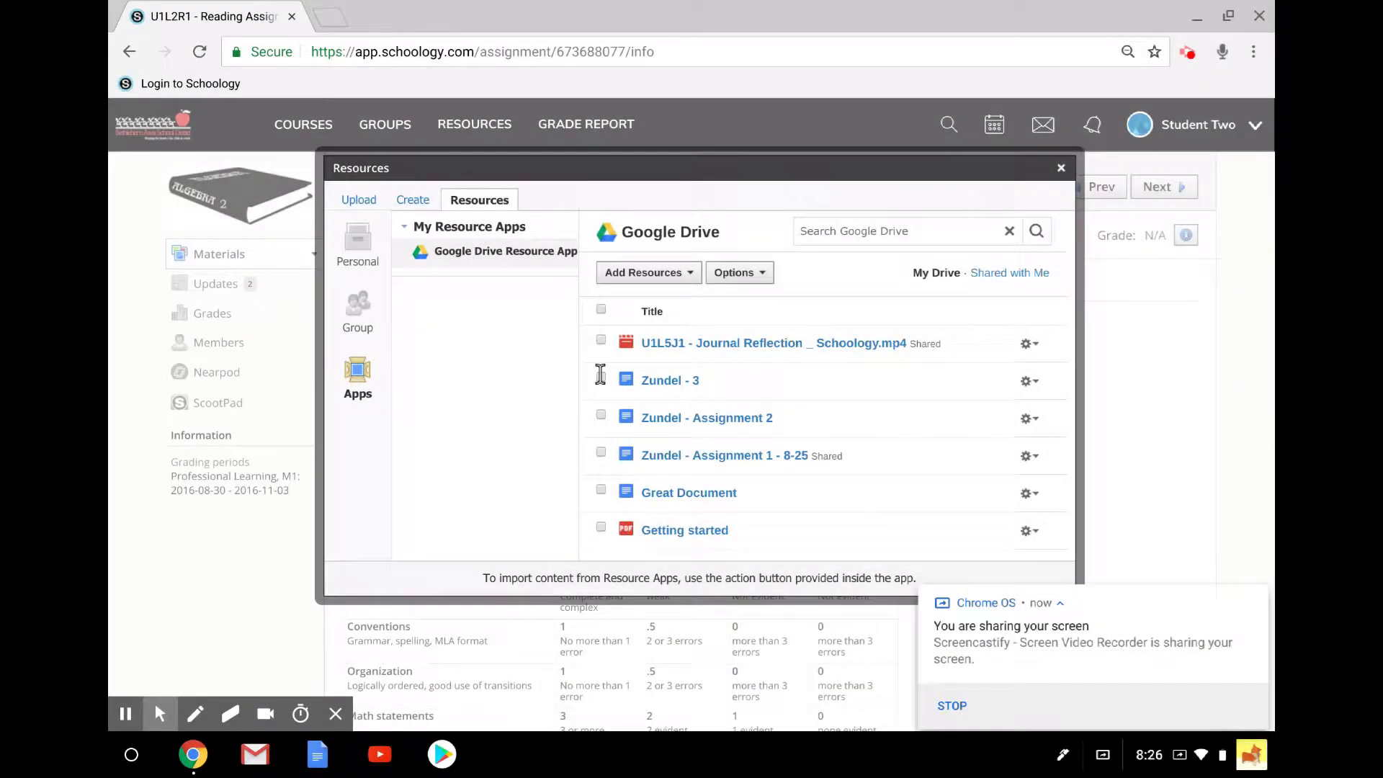
left_click(600, 379)
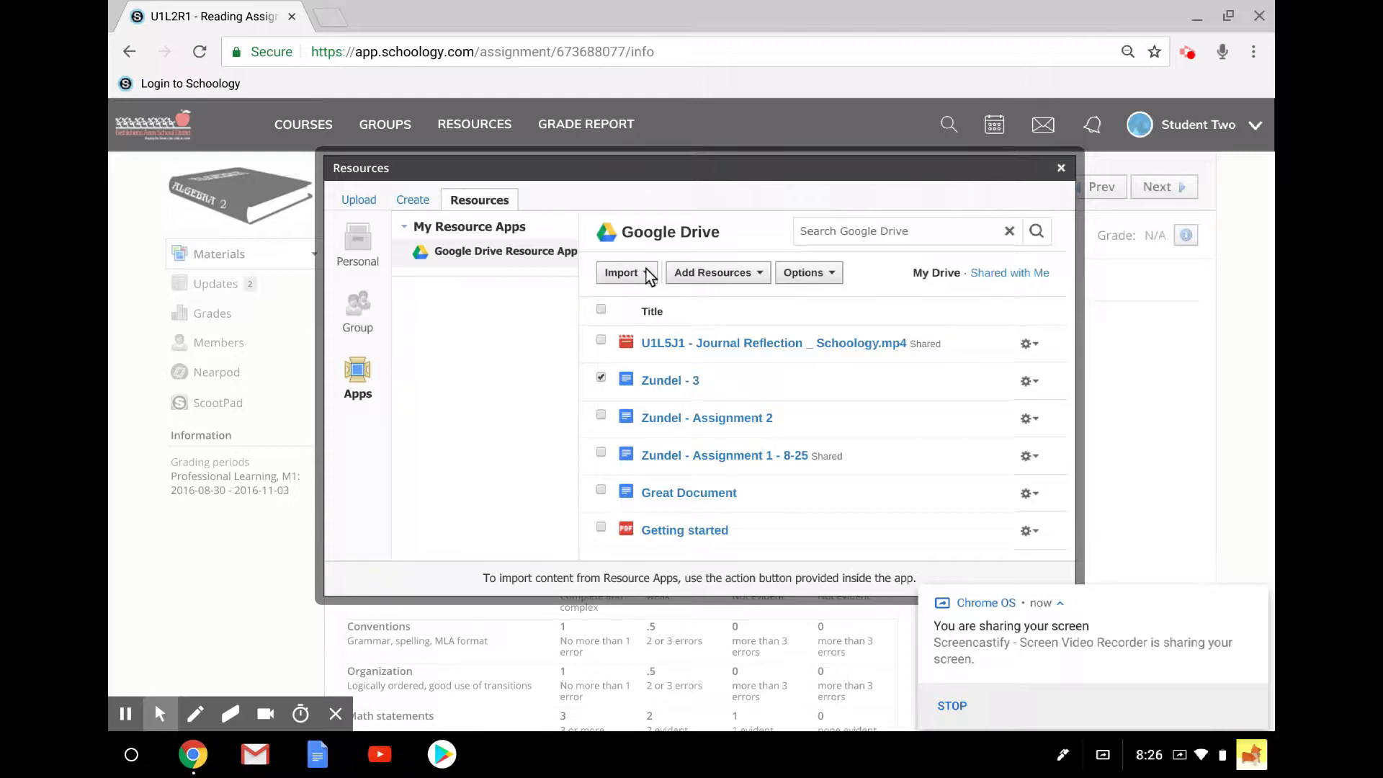
left_click(625, 272)
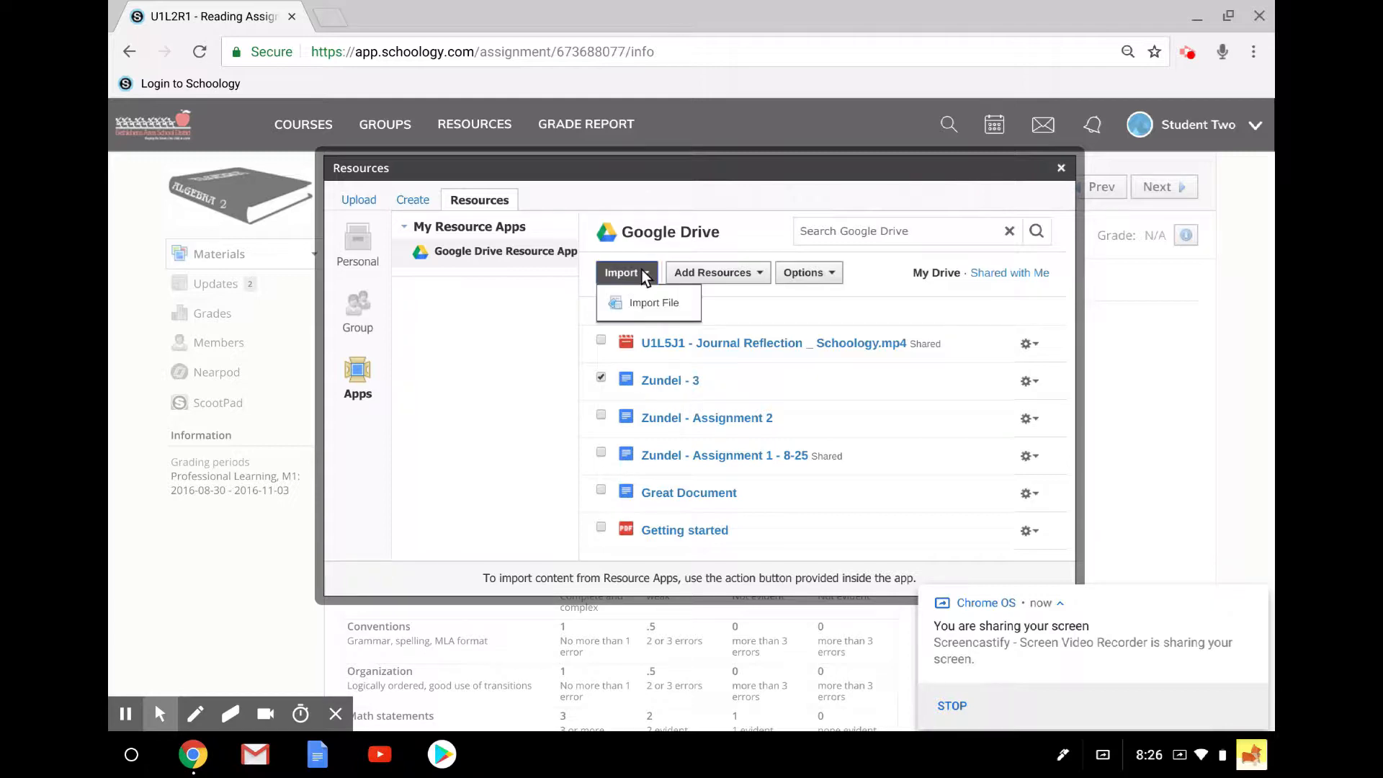
left_click(653, 303)
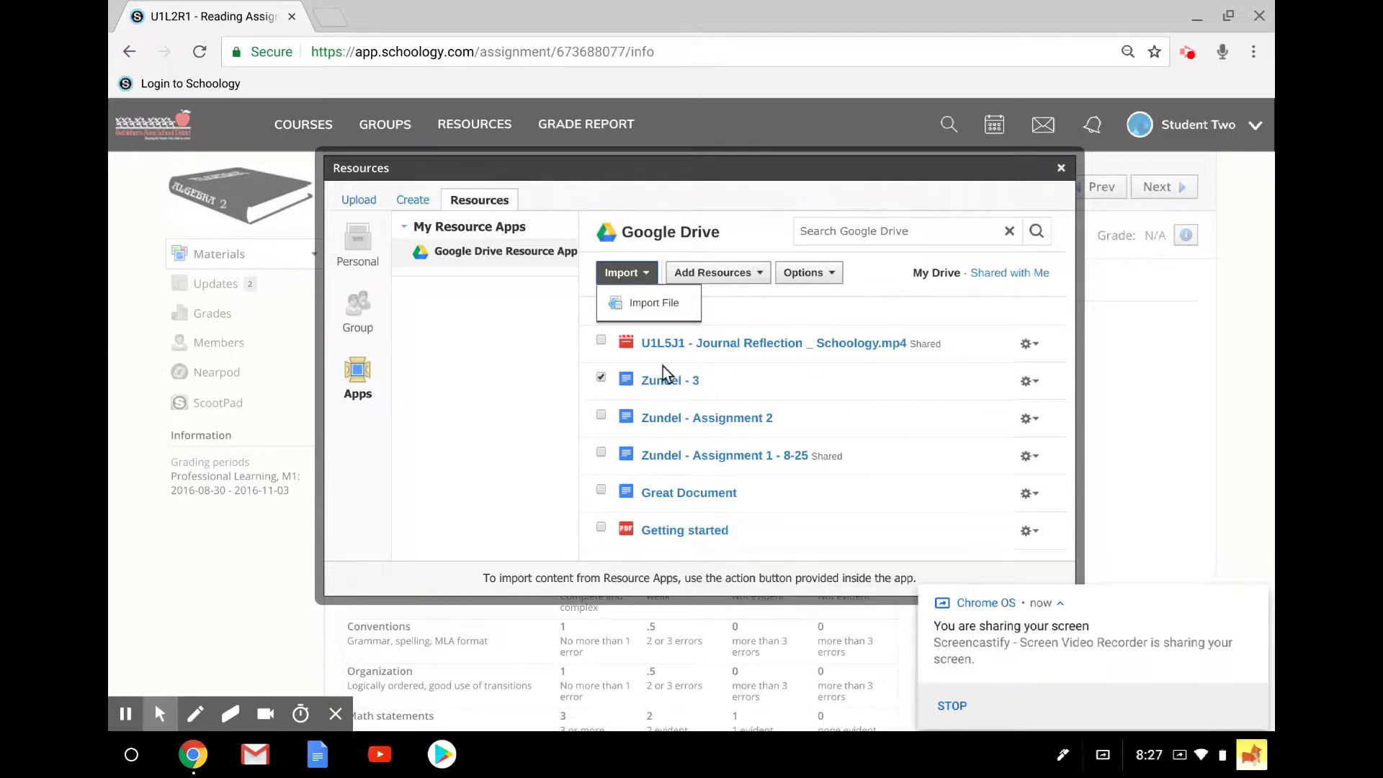
mouse_move(664, 312)
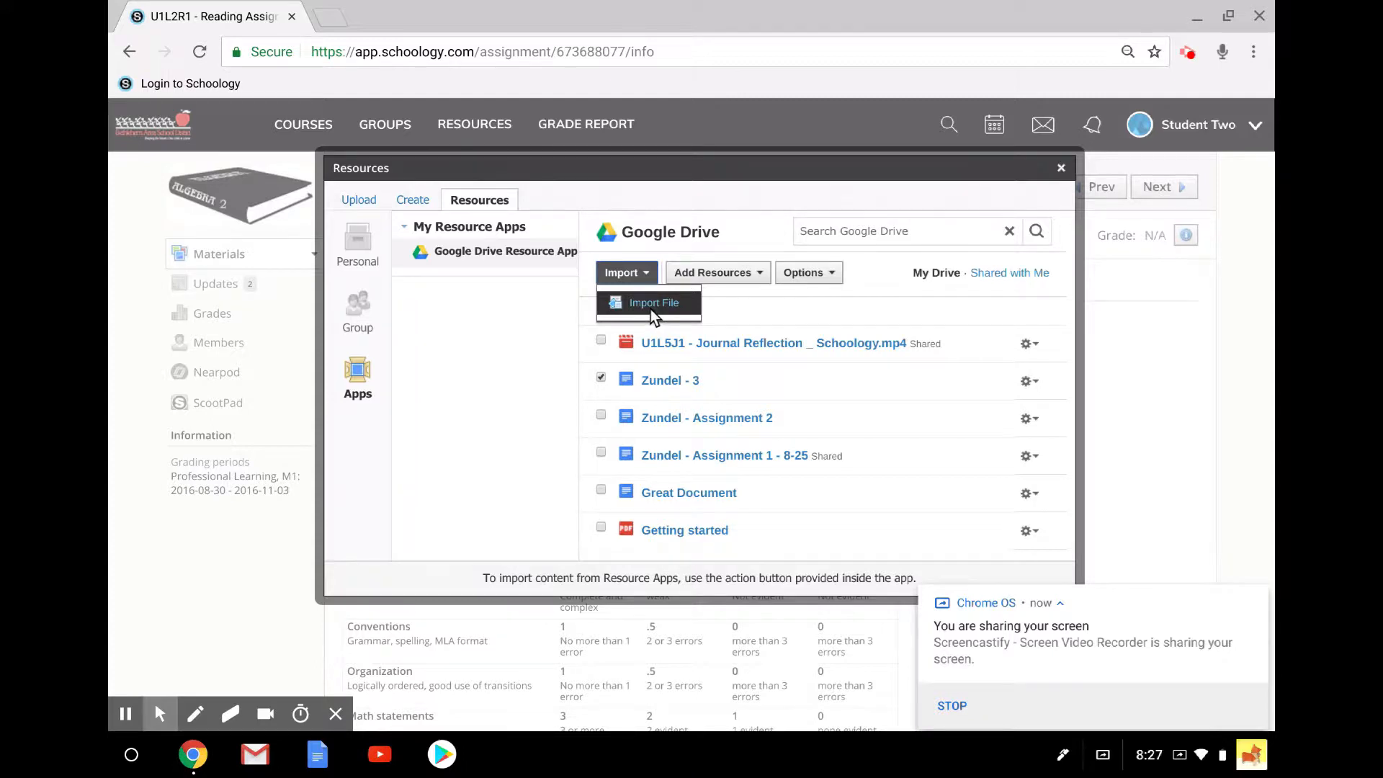
Import 'Zundel - 3' from Drive to submit it for GRIT.
left_click(653, 302)
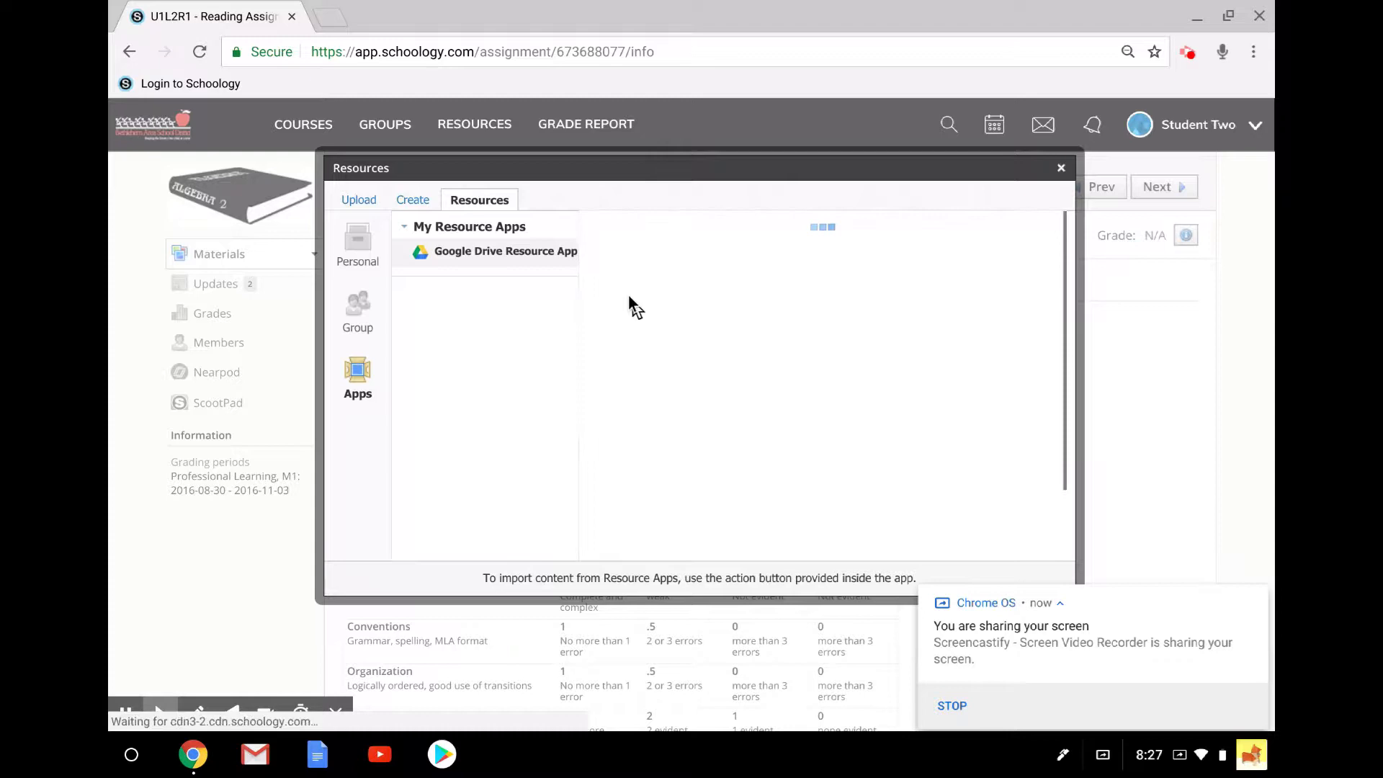
left_click(1062, 168)
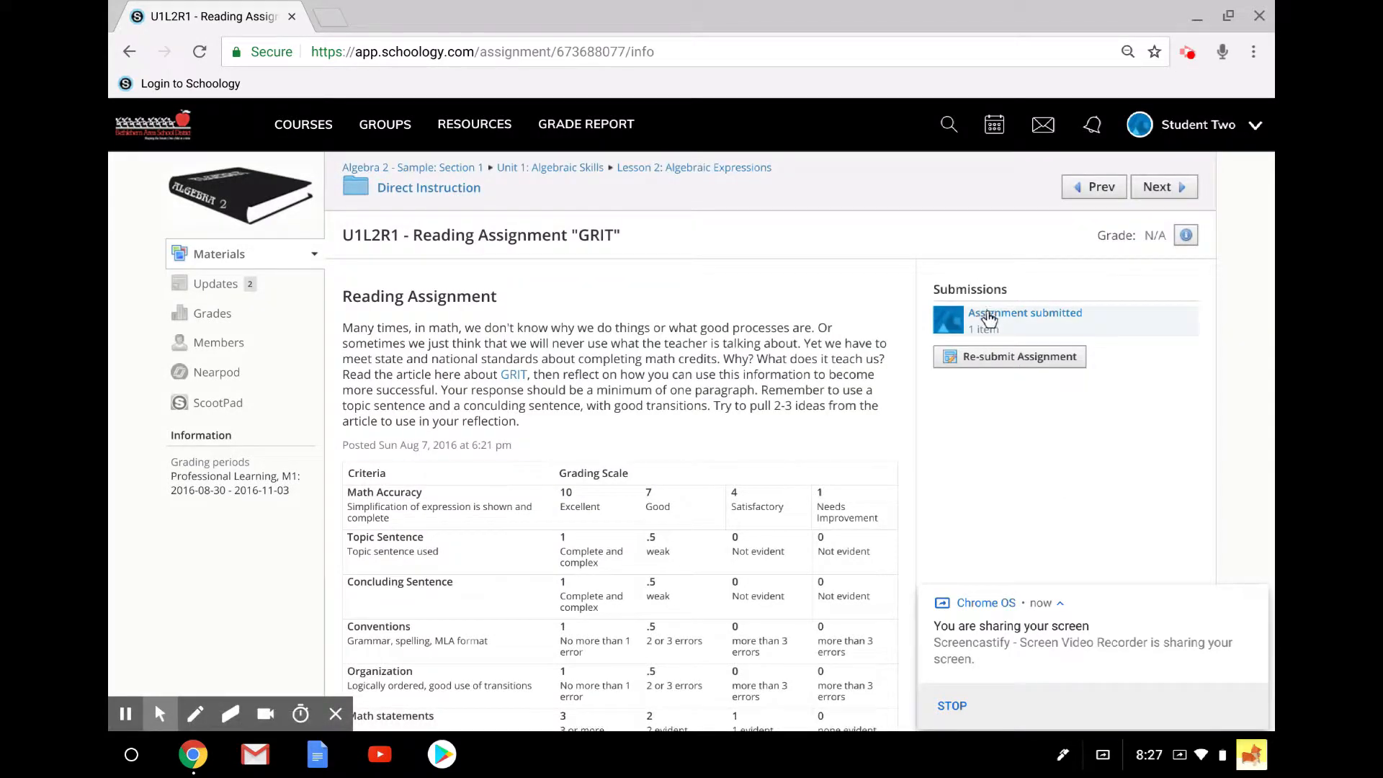
mouse_move(1007, 330)
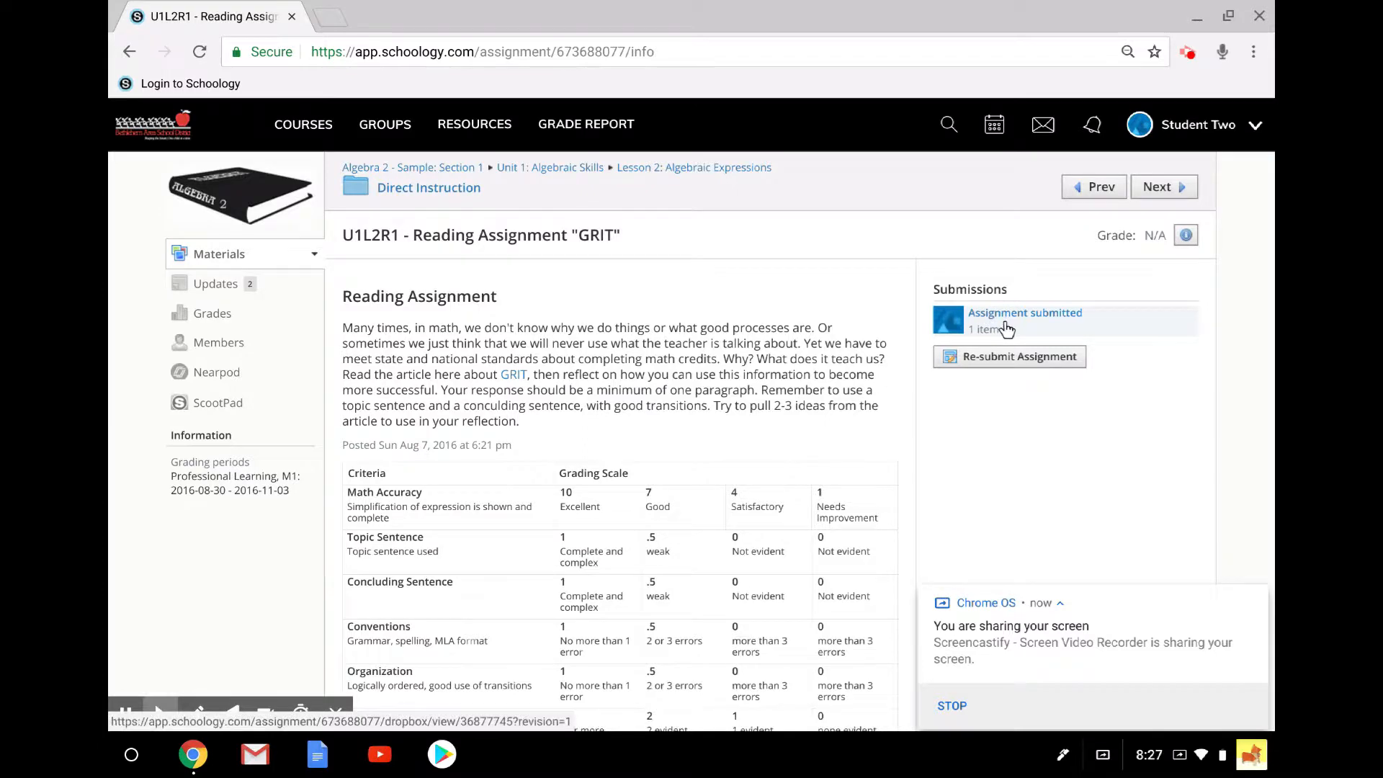
left_click(1001, 319)
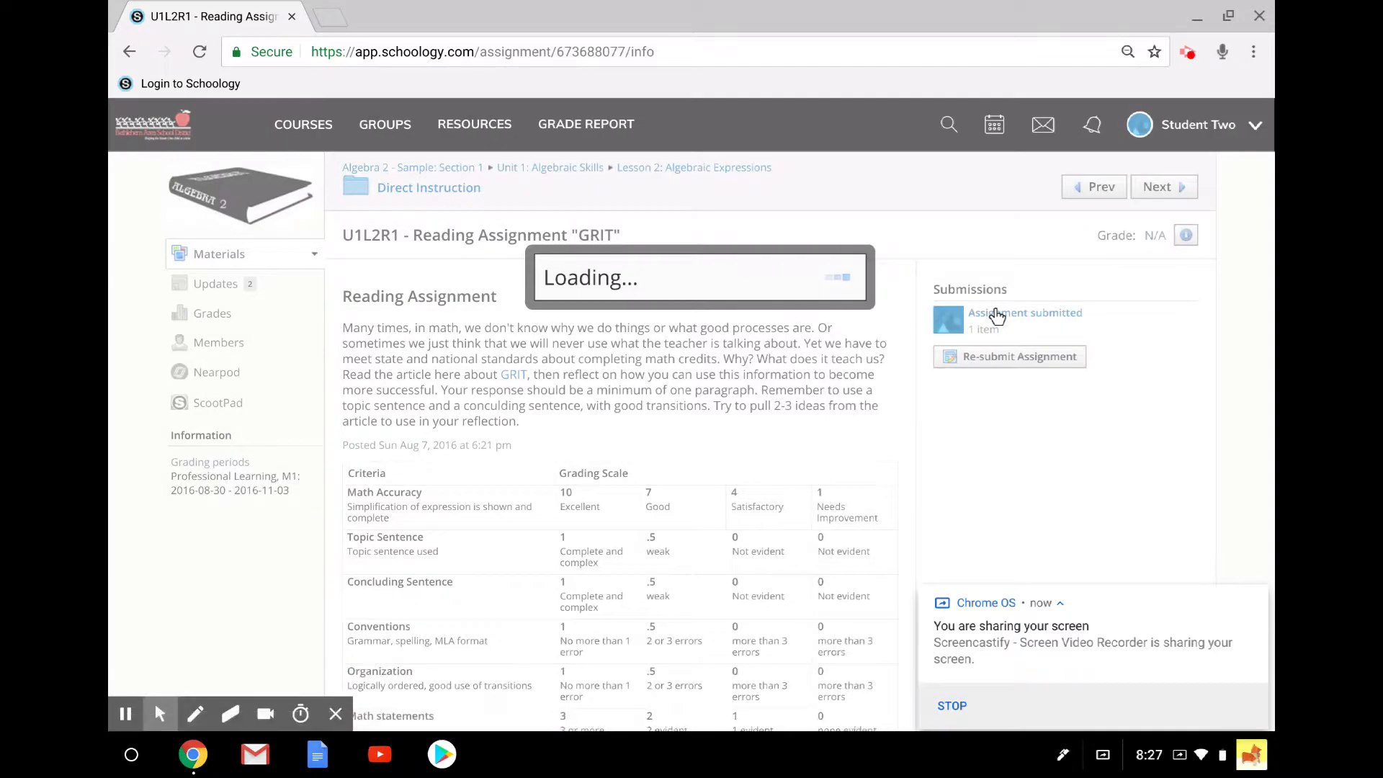
left_click(1026, 312)
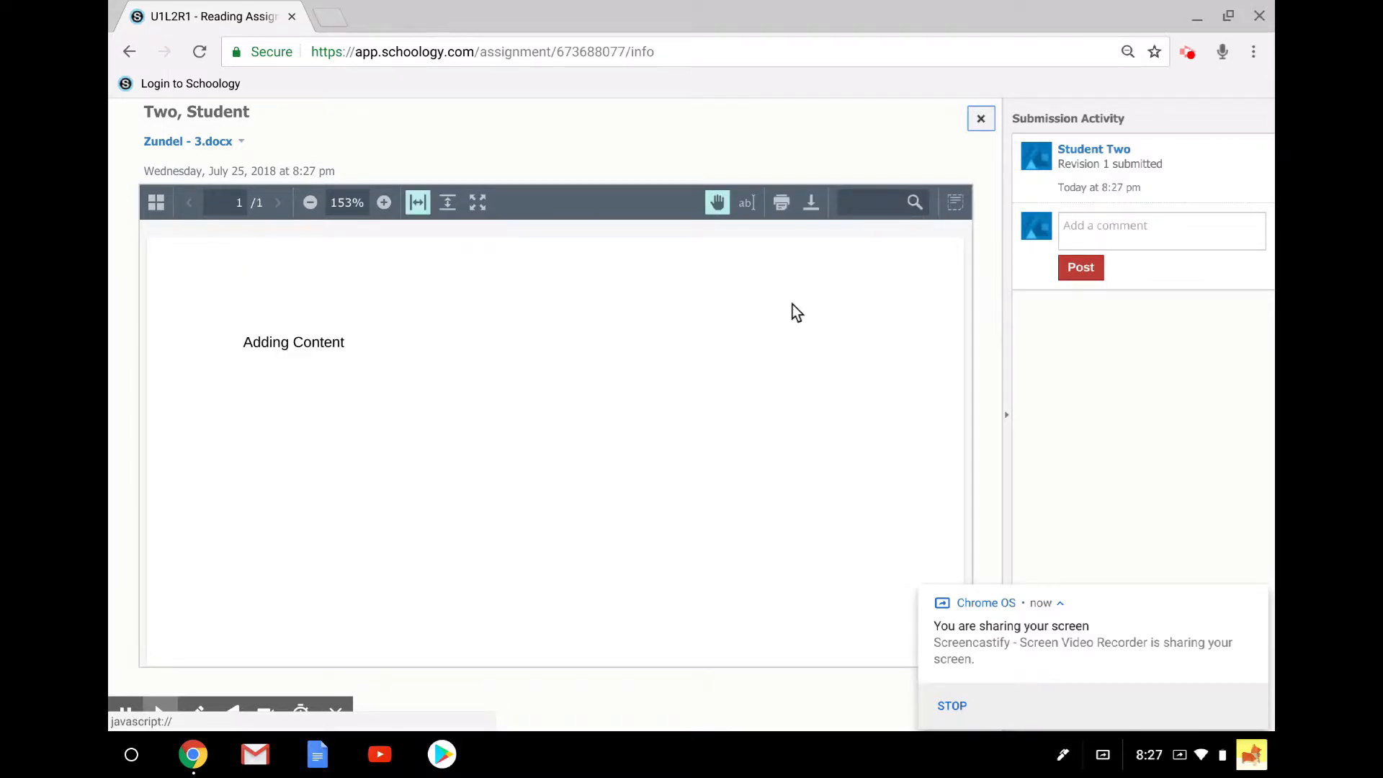
mouse_move(496, 456)
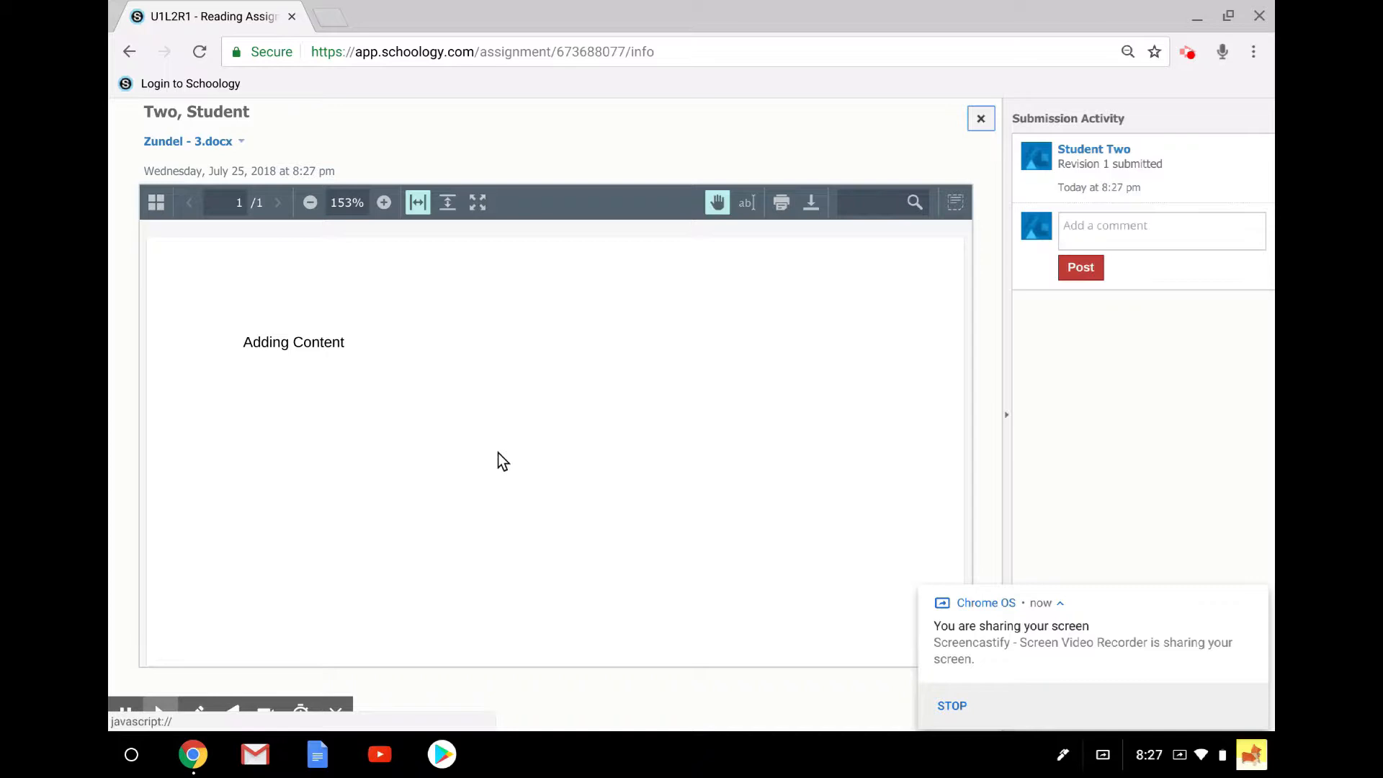
mouse_move(944, 276)
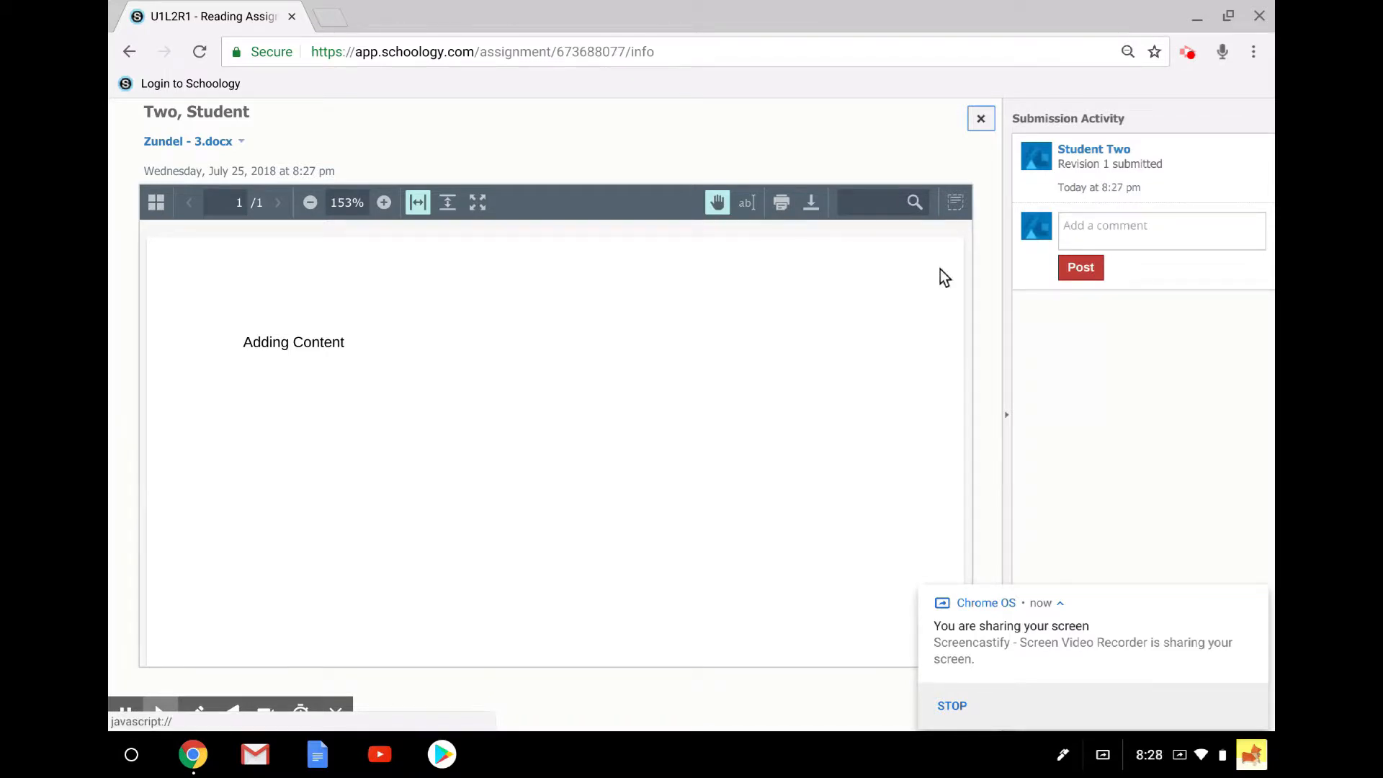
mouse_move(980, 119)
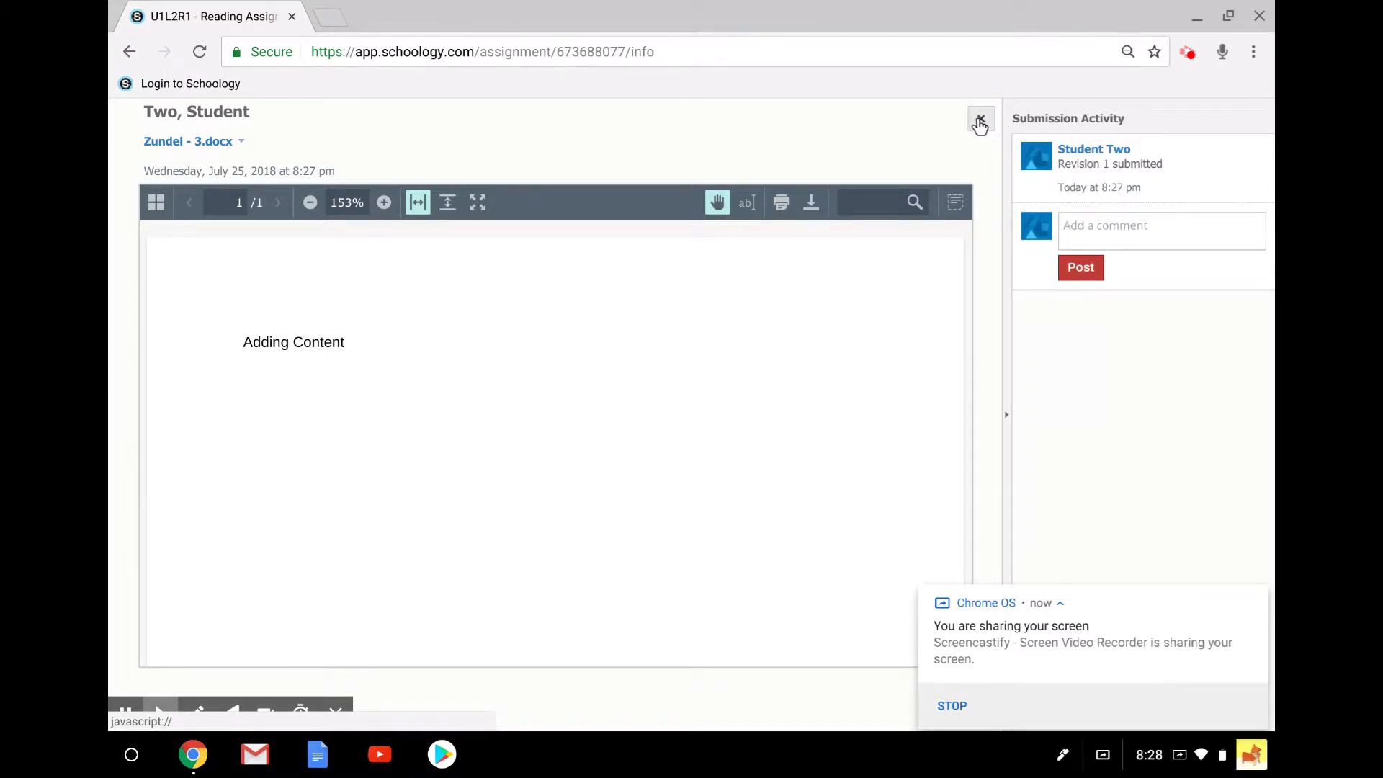
left_click(981, 120)
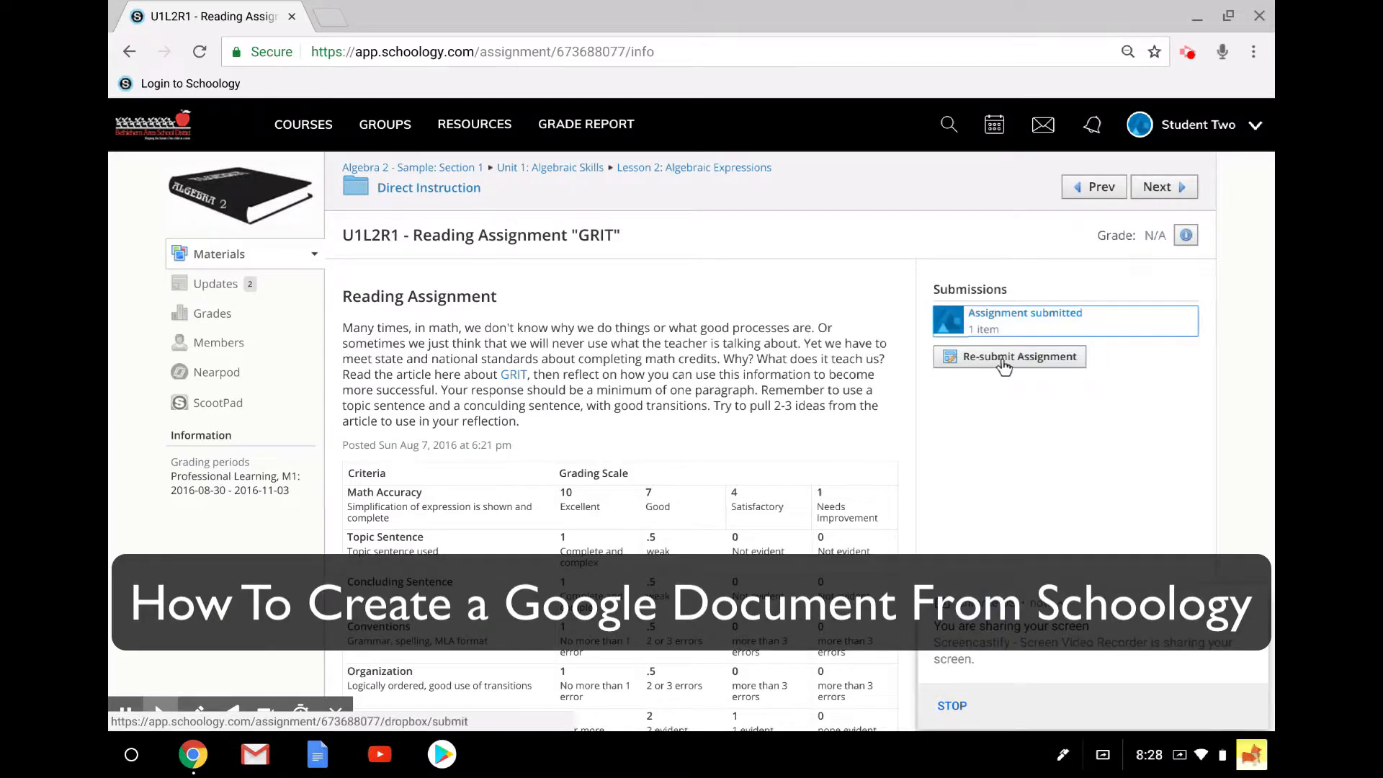
mouse_move(982, 369)
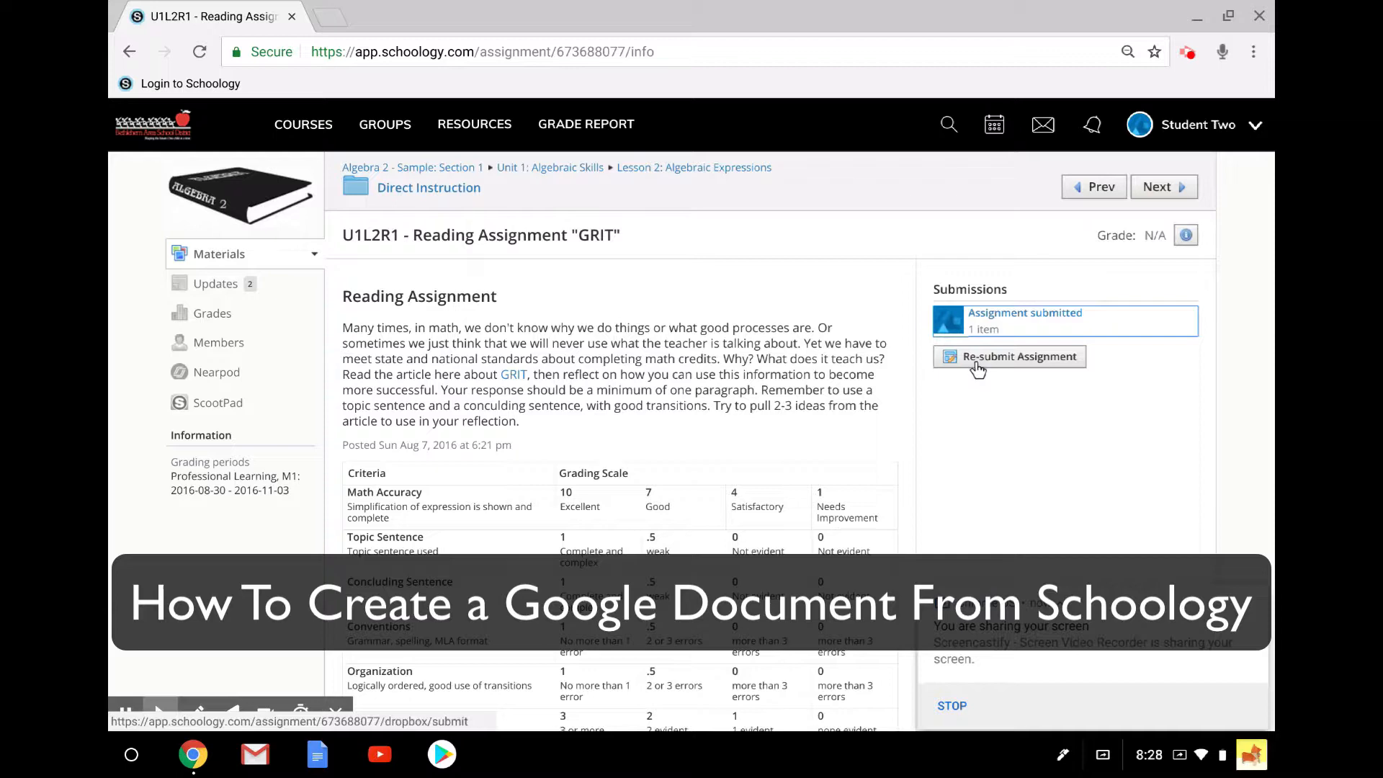
Open the Re-submit Assignment dialog for Revision 2 of GRIT.
left_click(1010, 356)
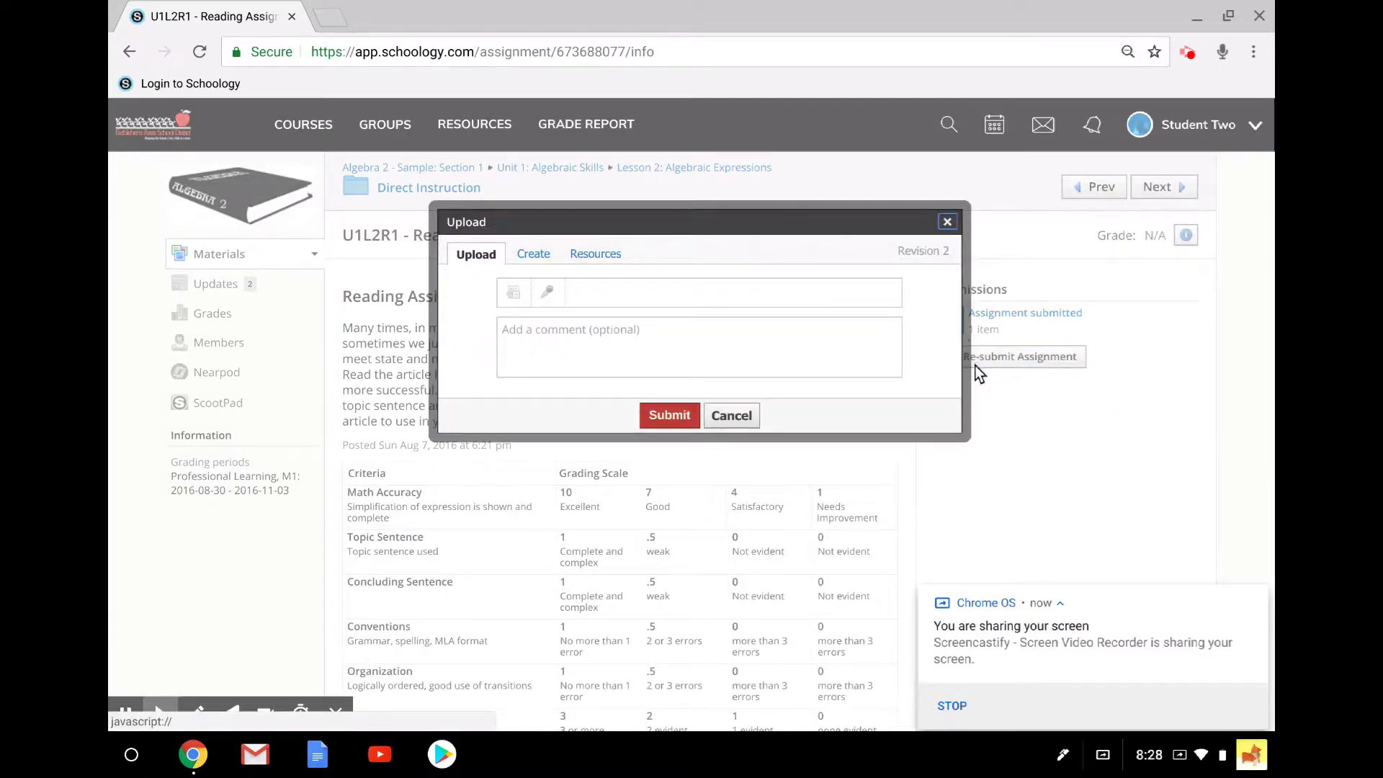
mouse_move(556, 281)
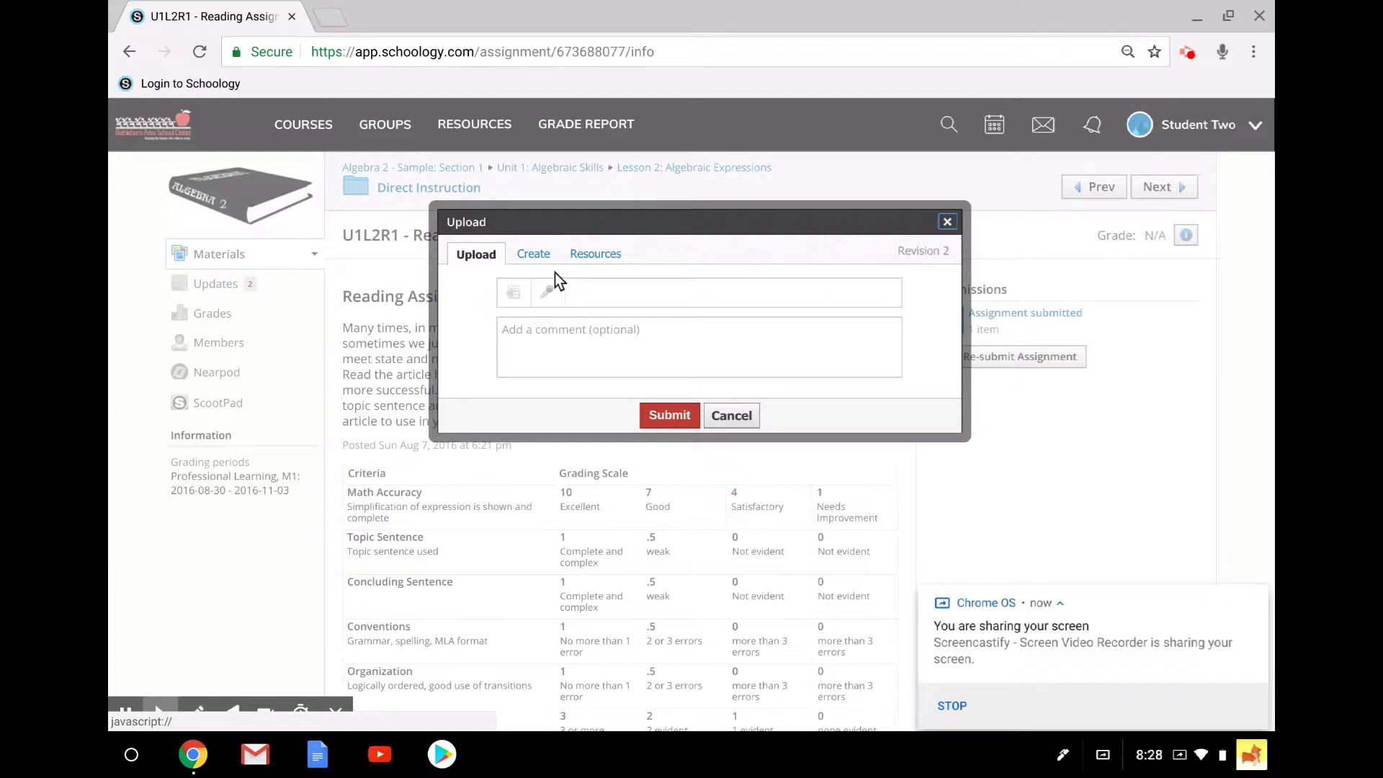
List the Google Drive resource app files for the Revision 2 submission.
left_click(595, 254)
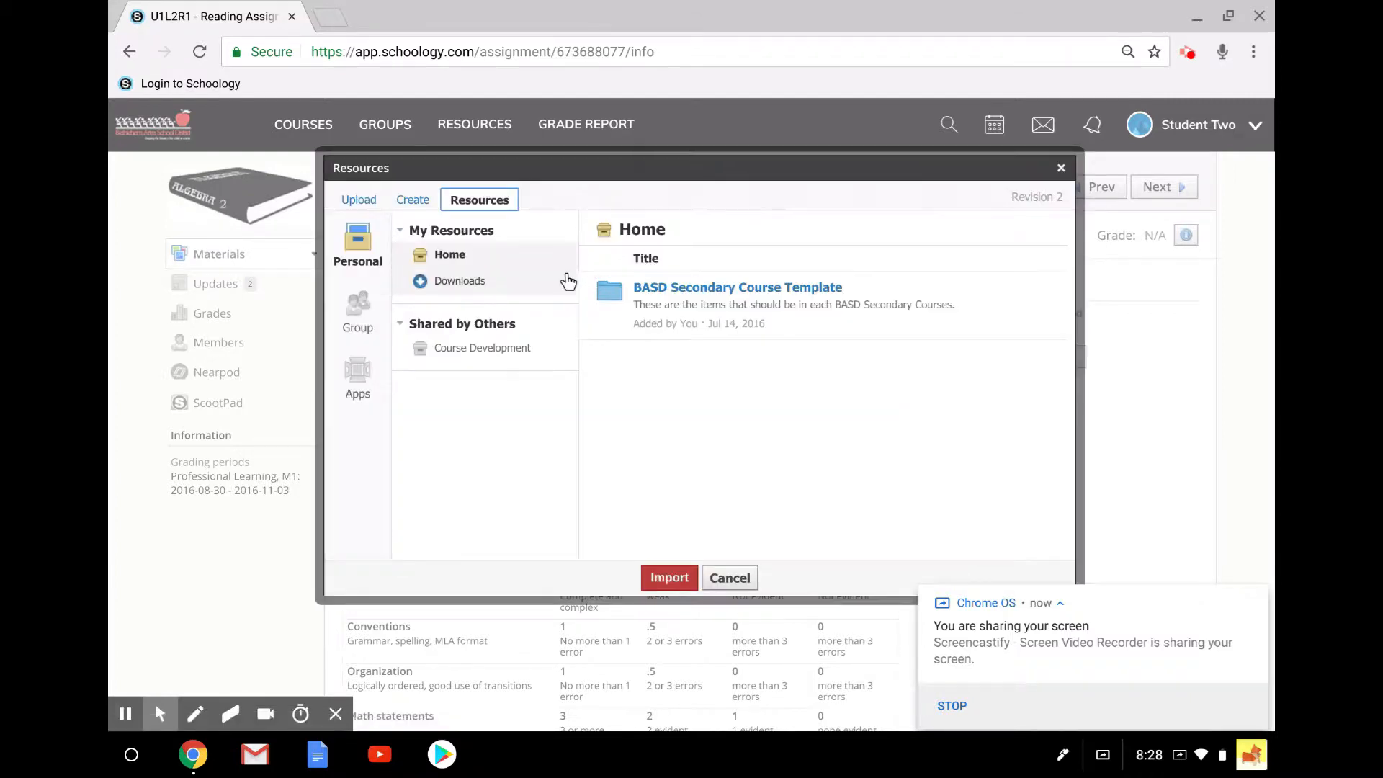
left_click(357, 375)
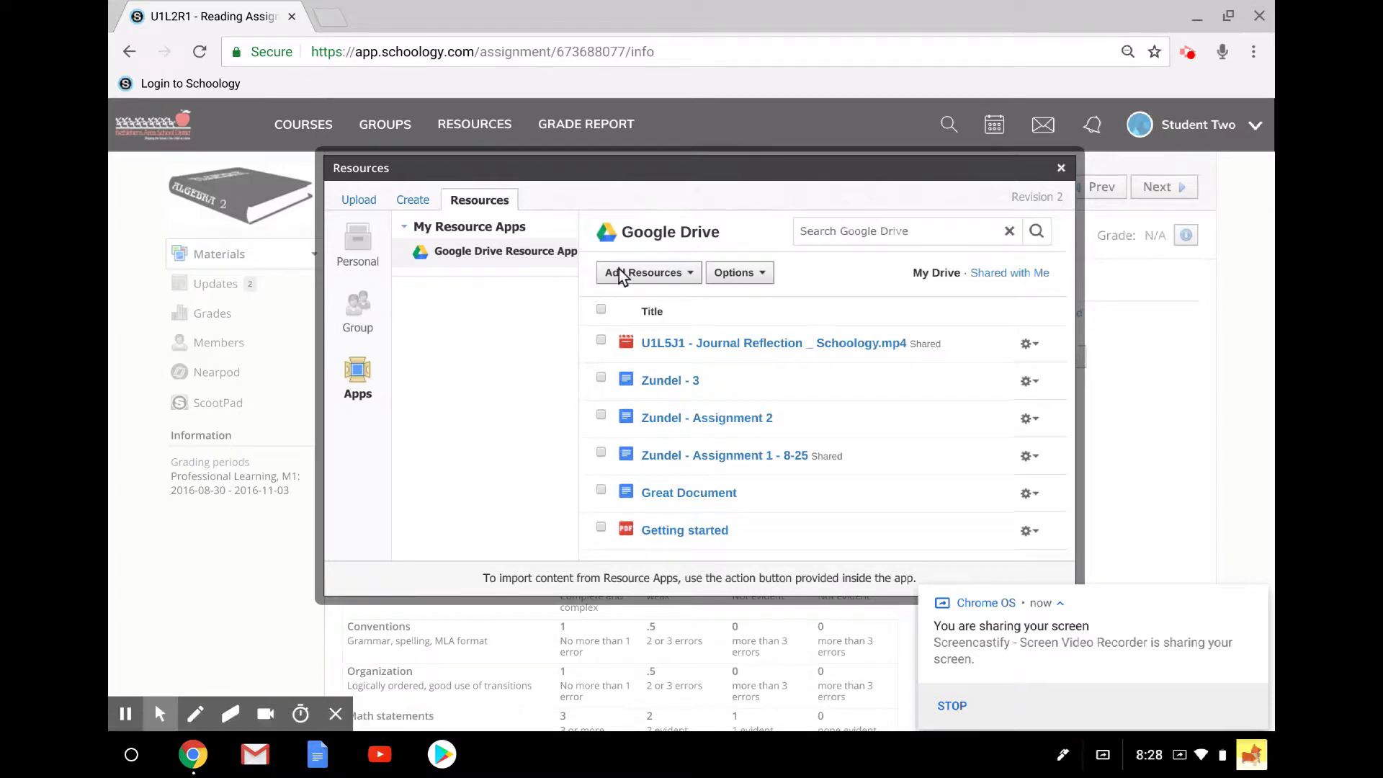
left_click(643, 272)
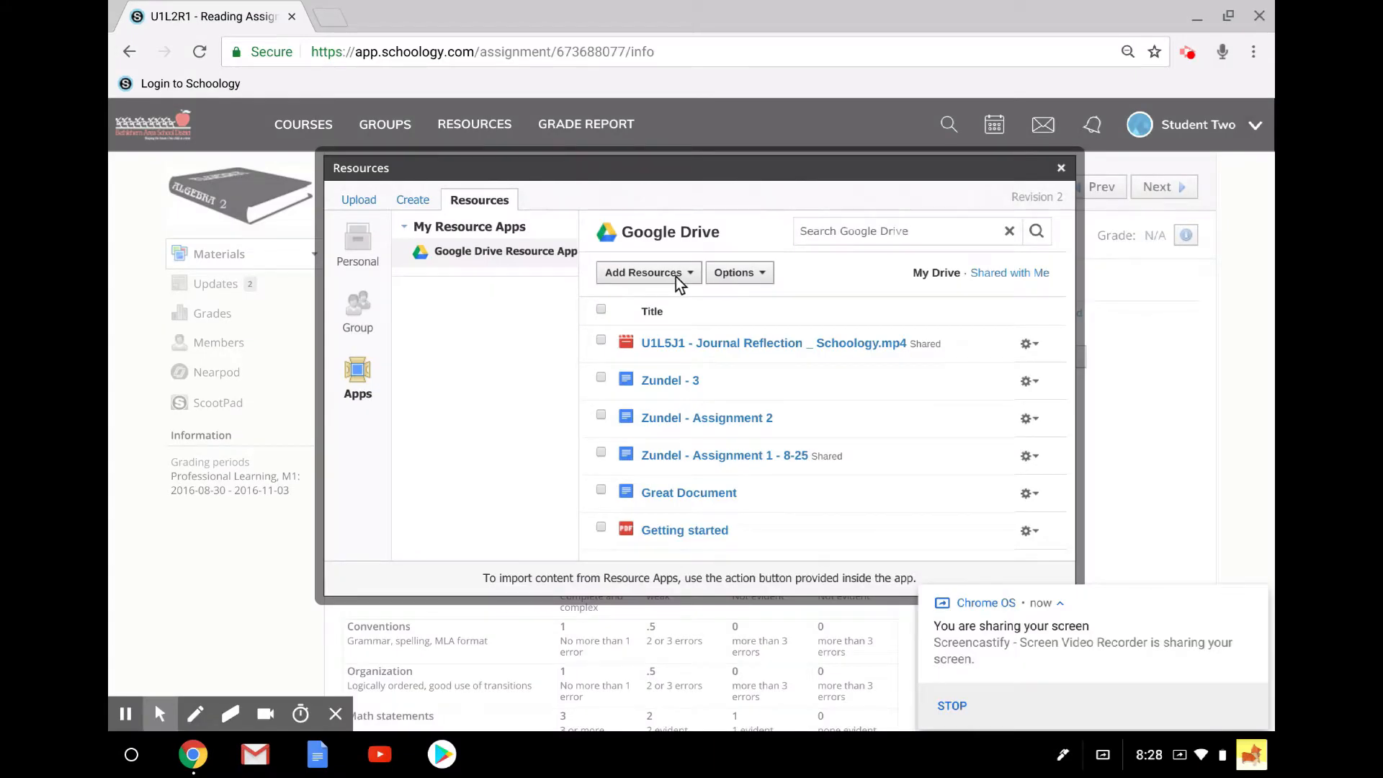
Start a new Google document from Add Resources, titled 'Zundel - 5'.
left_click(644, 273)
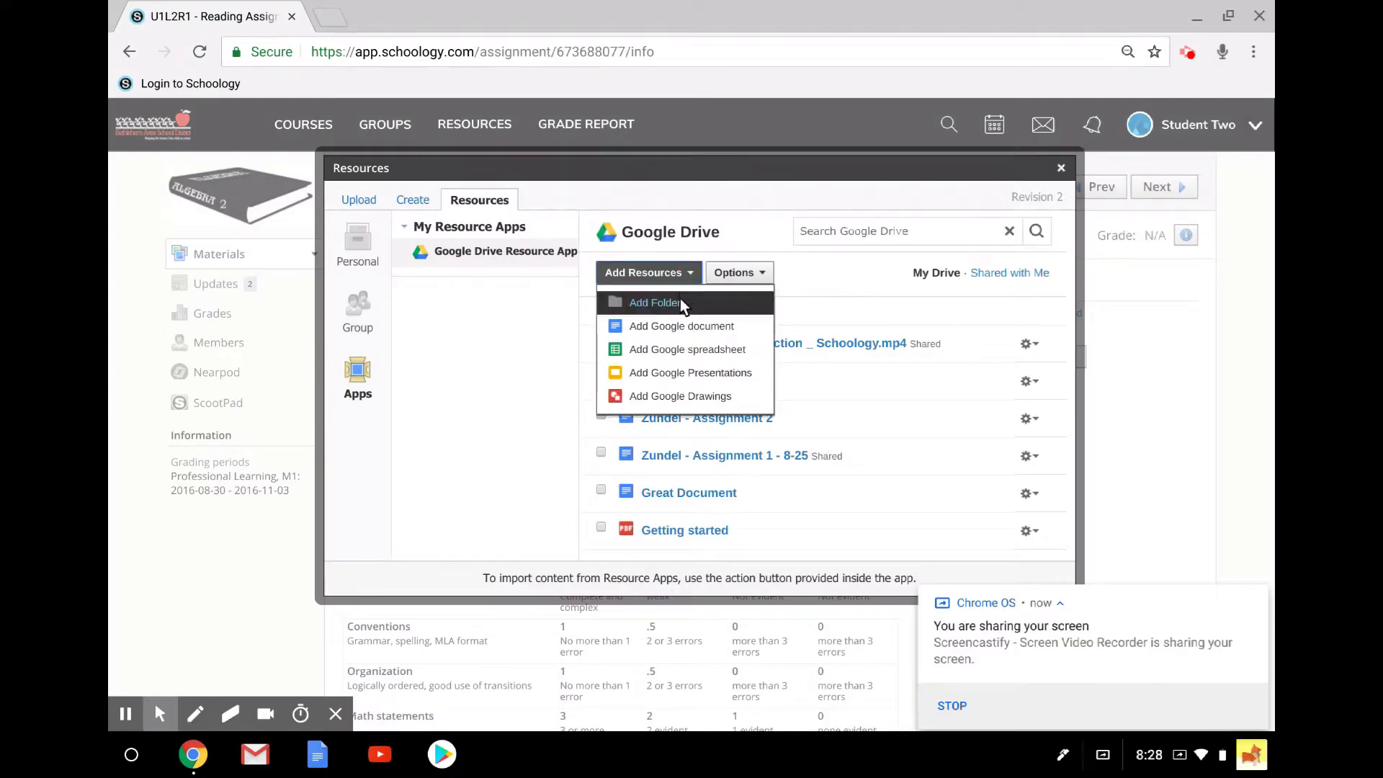
mouse_move(687, 326)
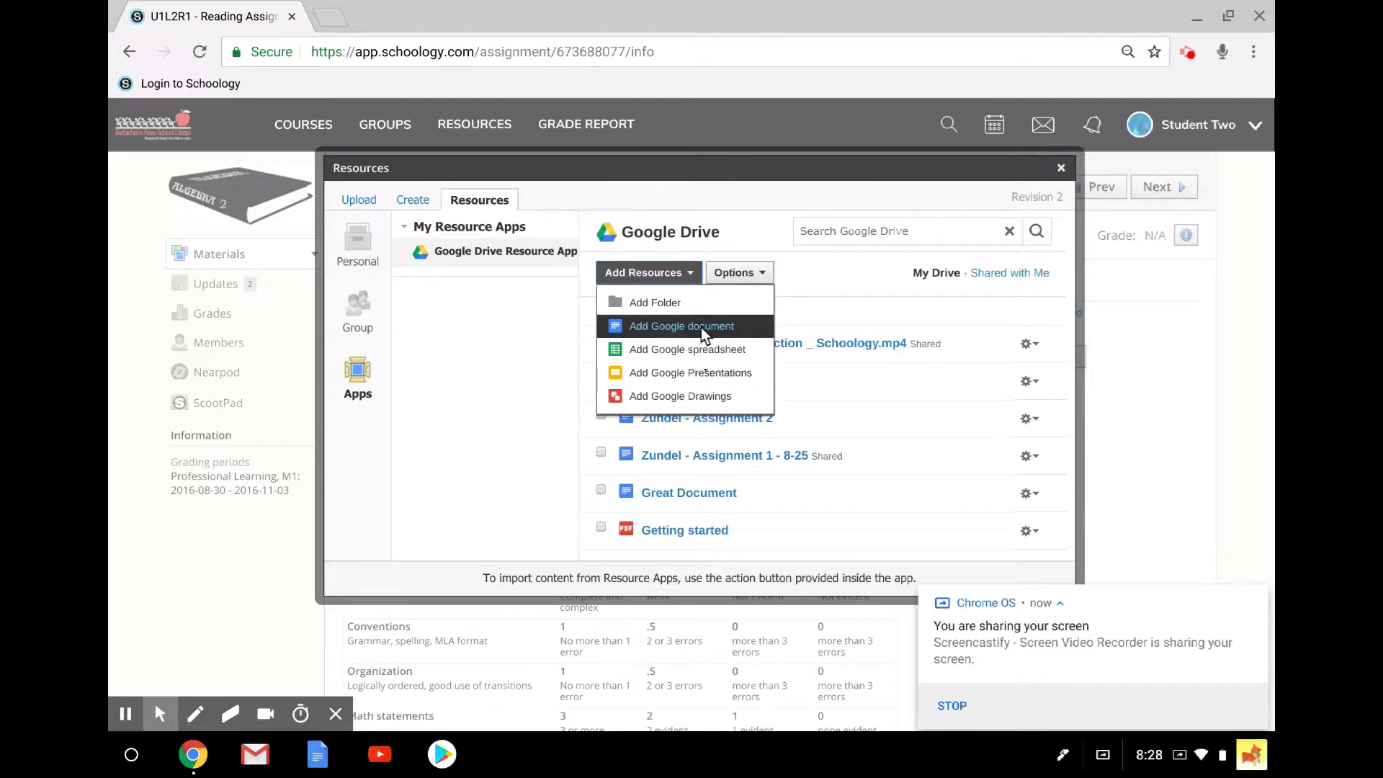
left_click(681, 326)
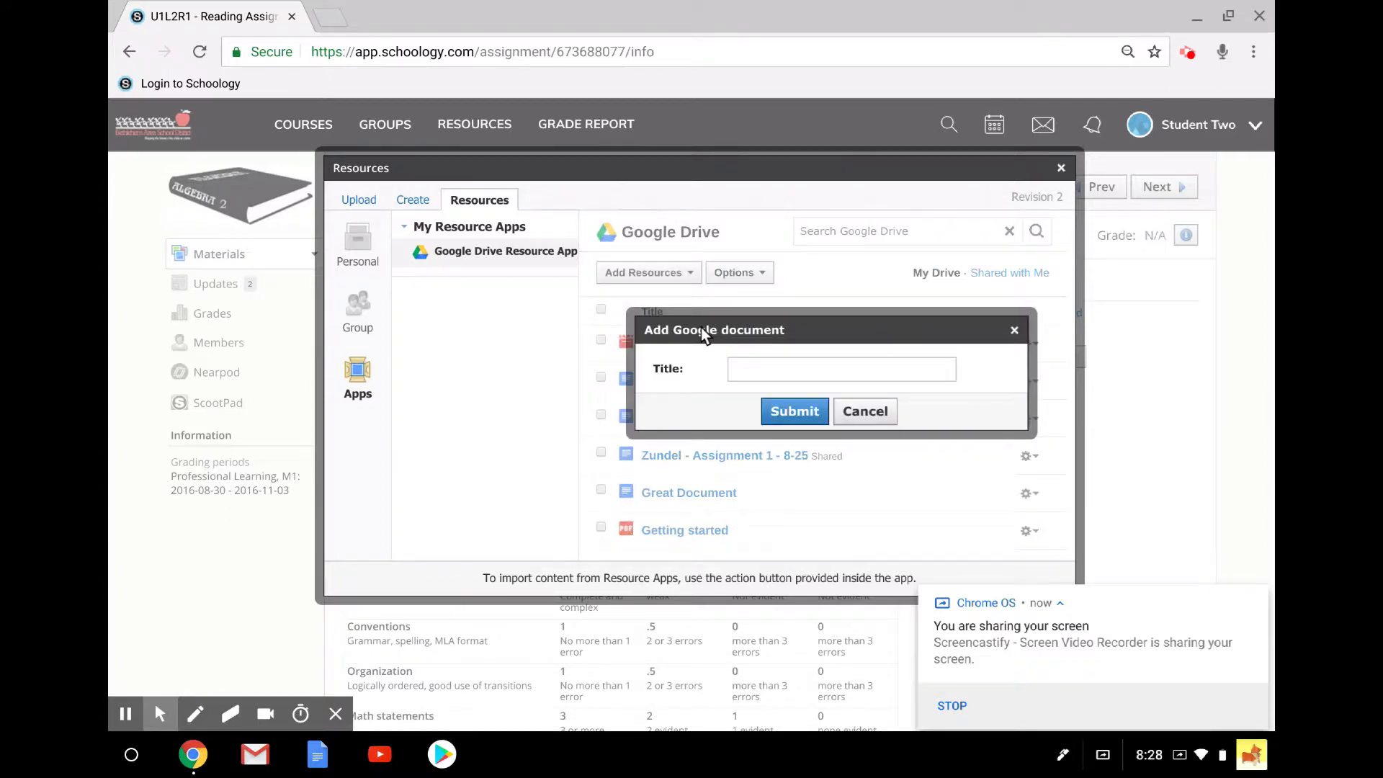
left_click(841, 369)
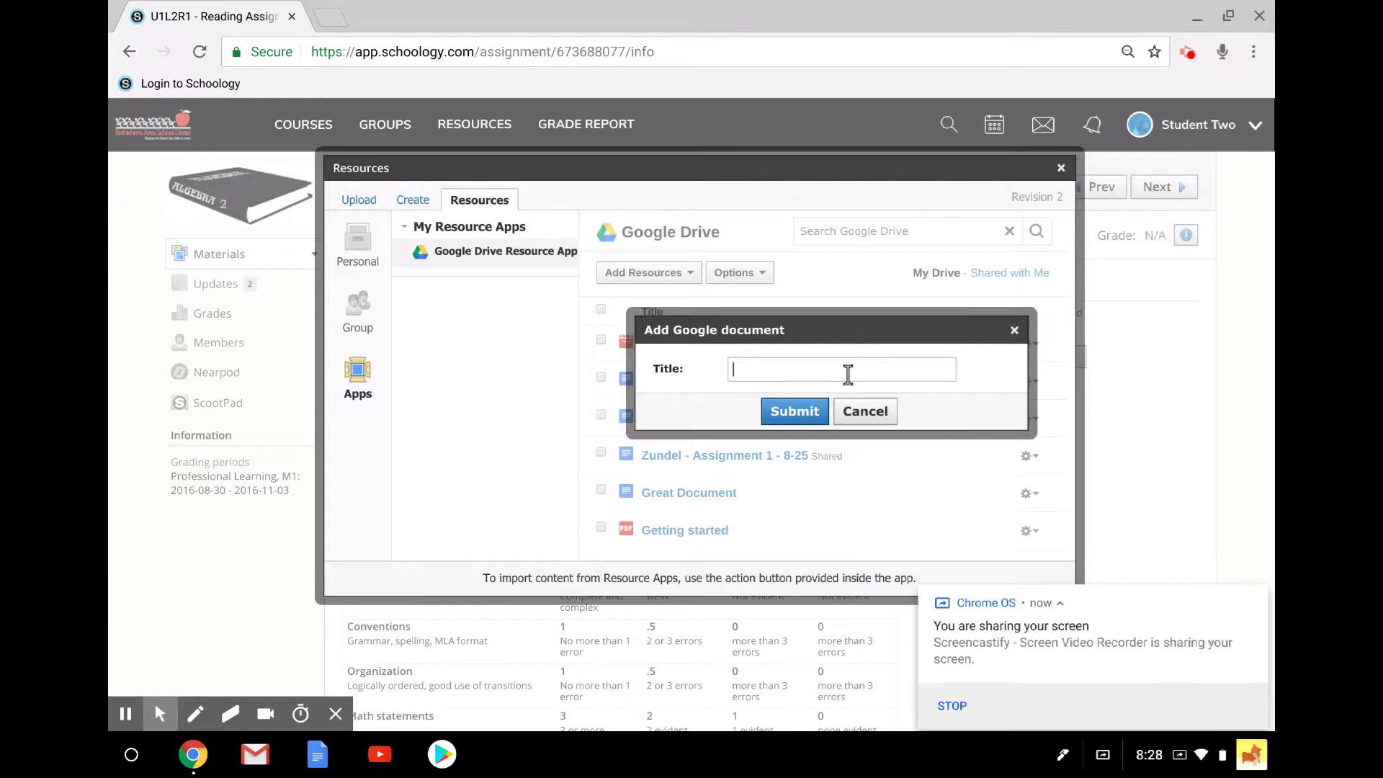
type("Zundel - 5")
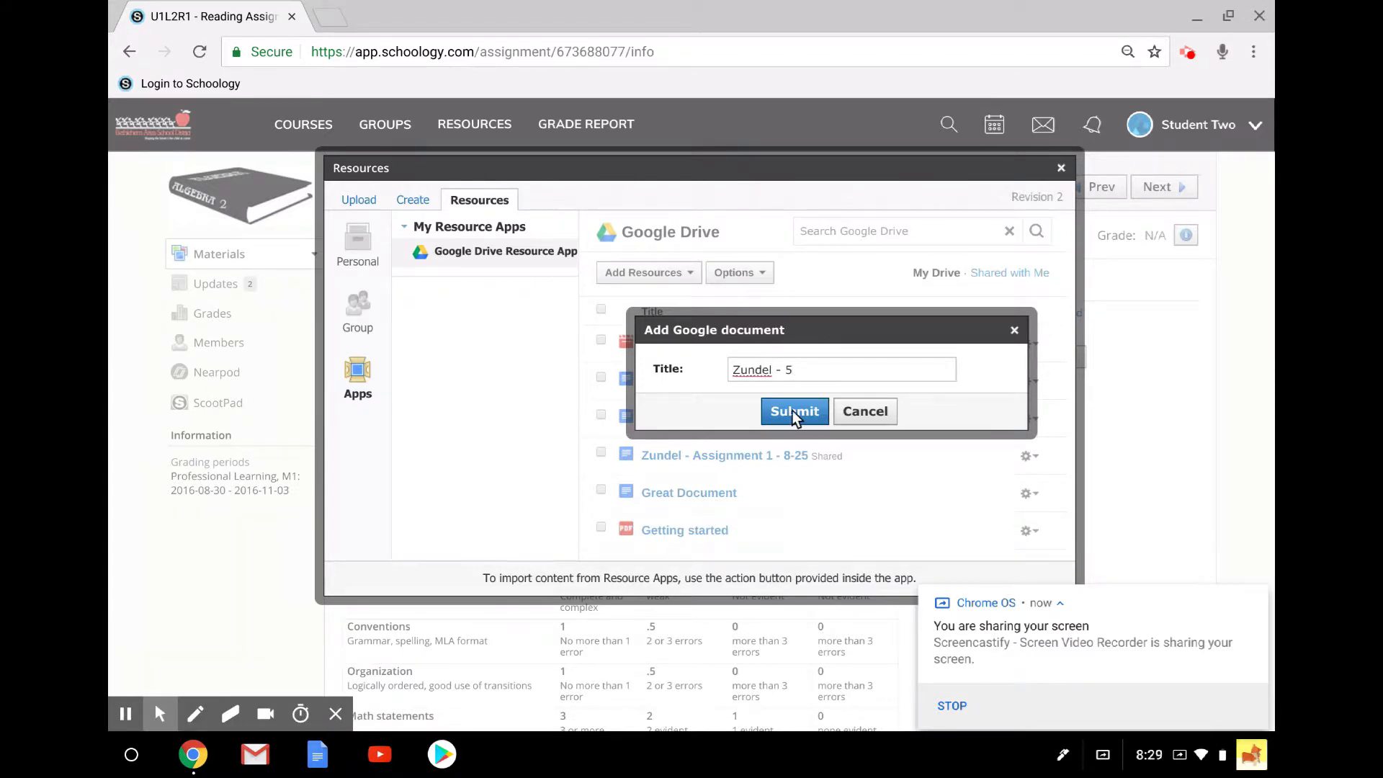
Submit the new 'Zundel - 5' document and find it in the Drive list.
left_click(794, 412)
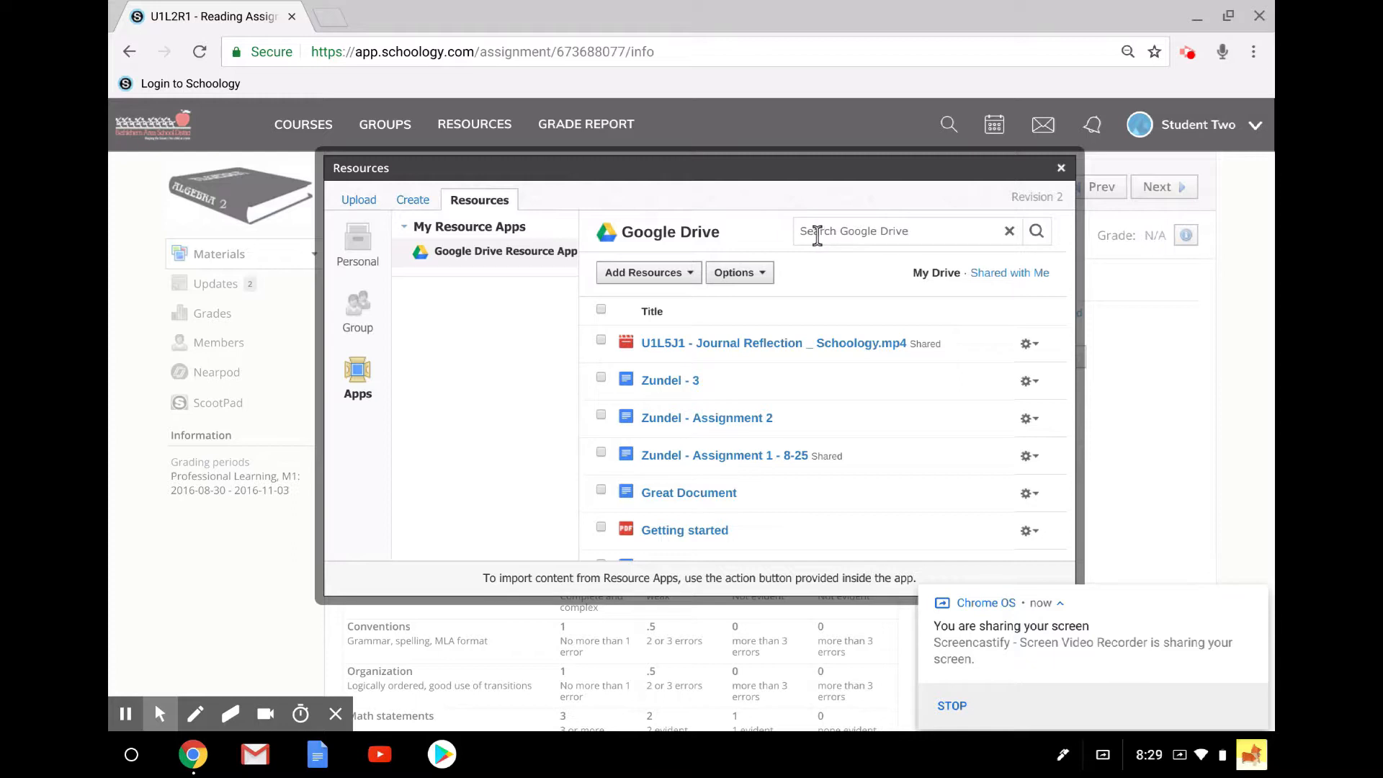
scroll("down", 3)
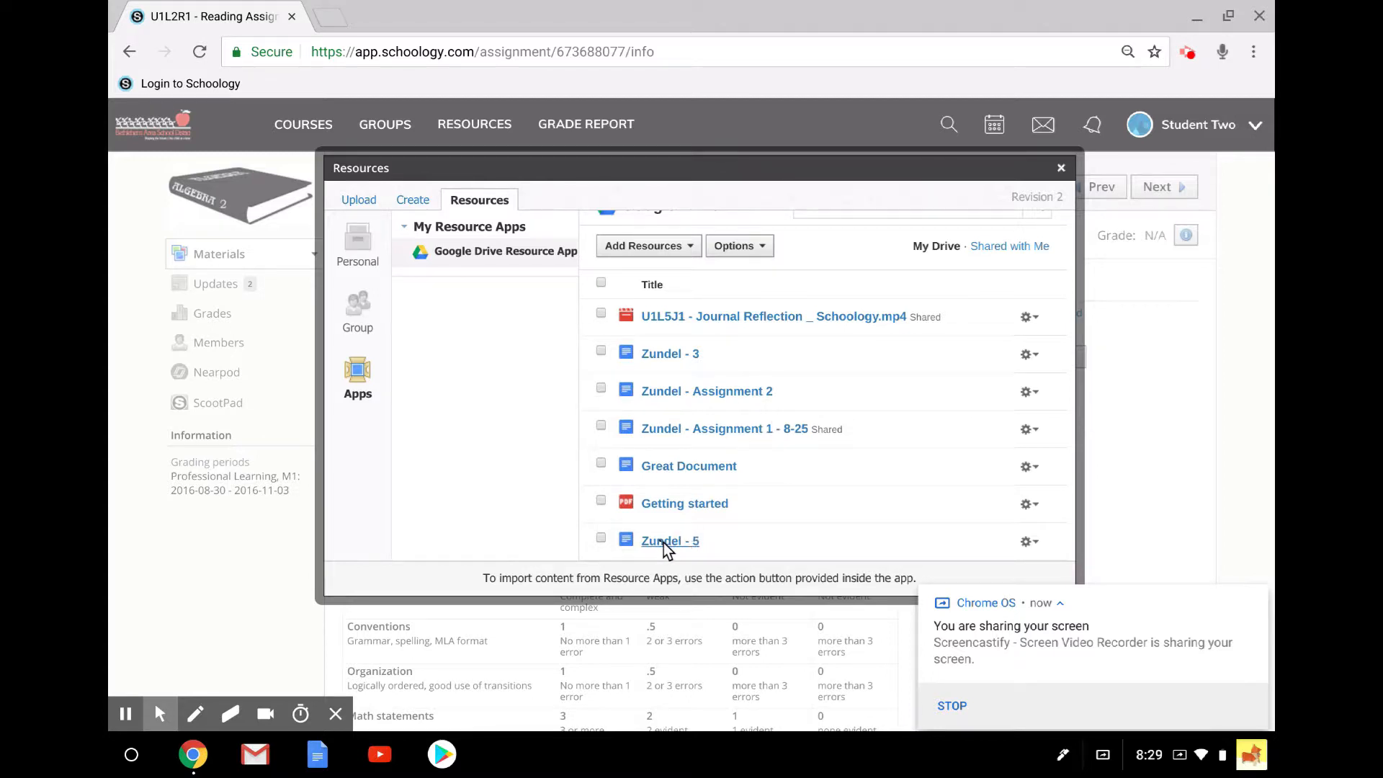
Open 'Zundel - 5' in Google Docs and type 'Typing my content'.
left_click(671, 541)
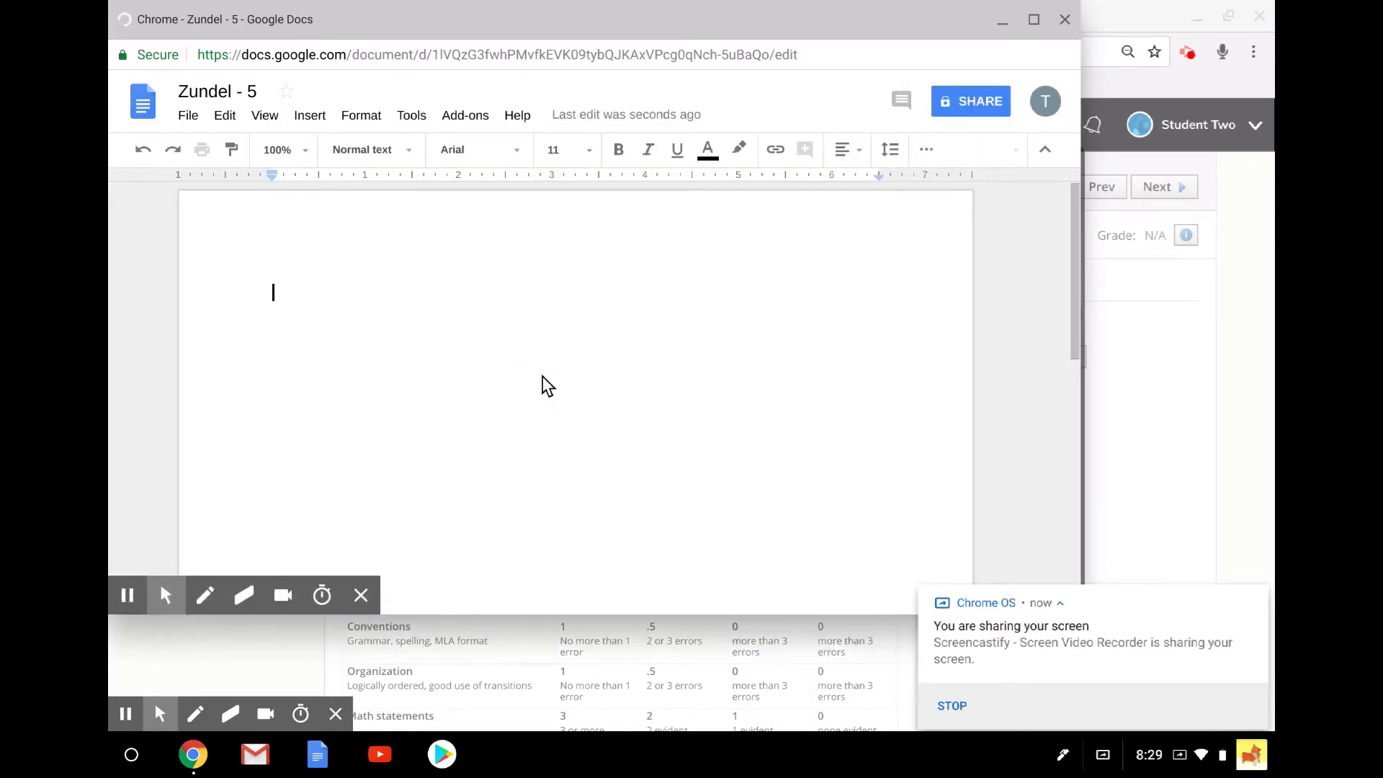
type("Typing")
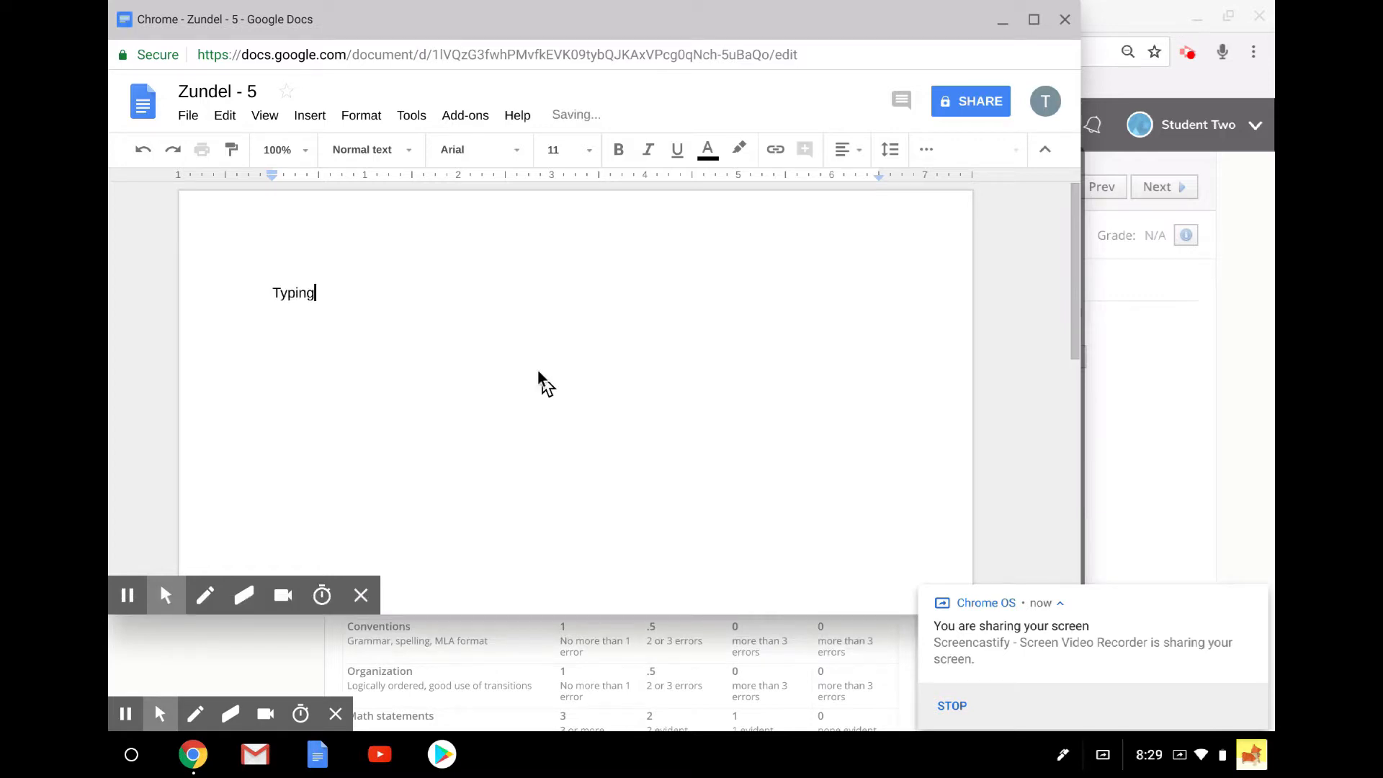
type("my content")
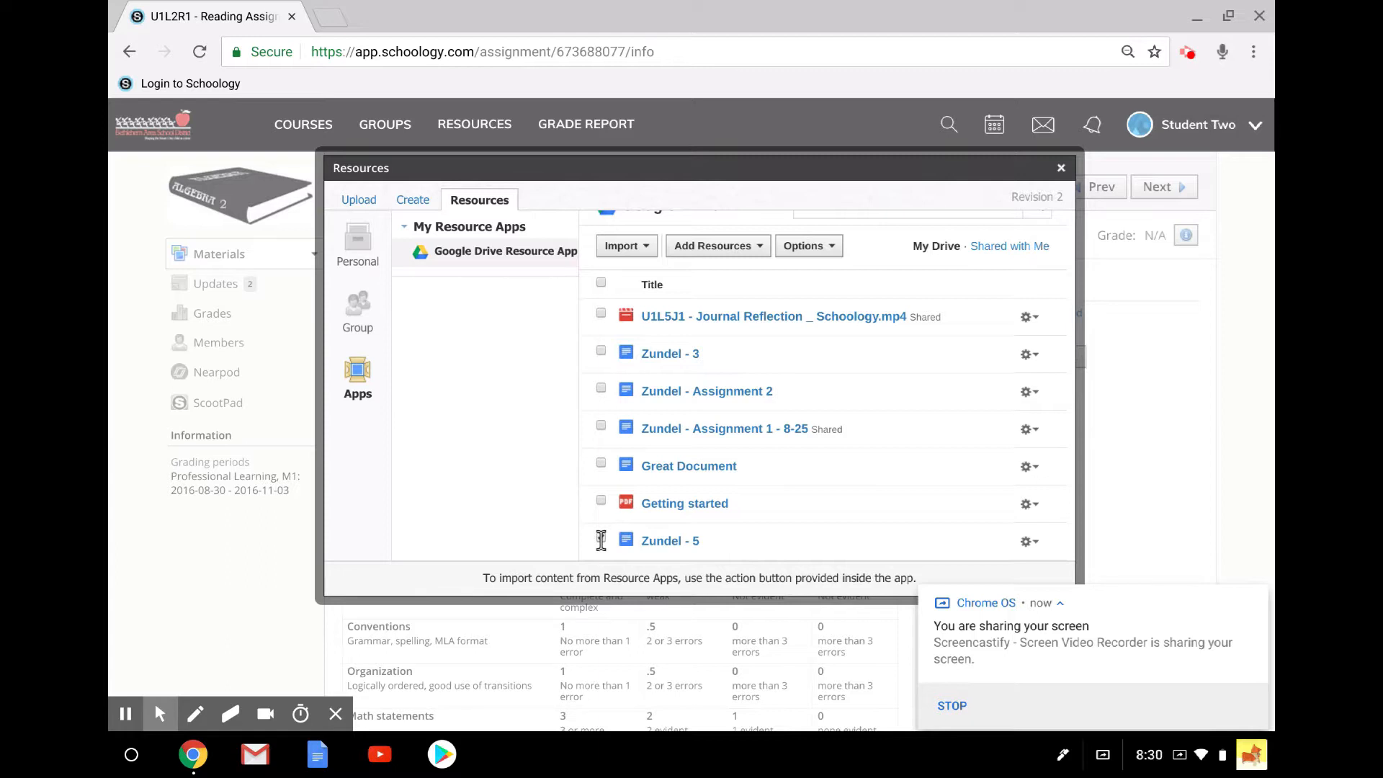
Check 'Zundel - 5' and import it as the Revision 2 submission.
left_click(601, 538)
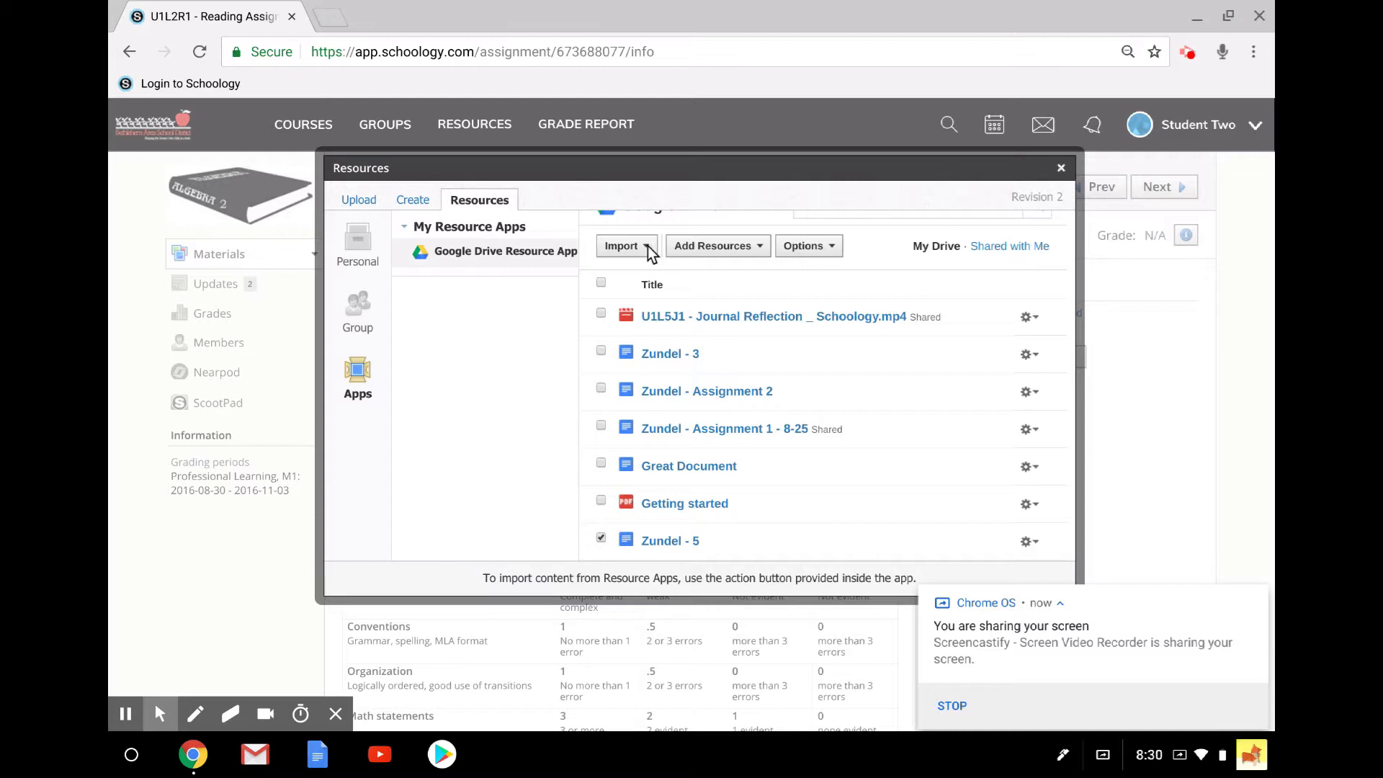
left_click(626, 245)
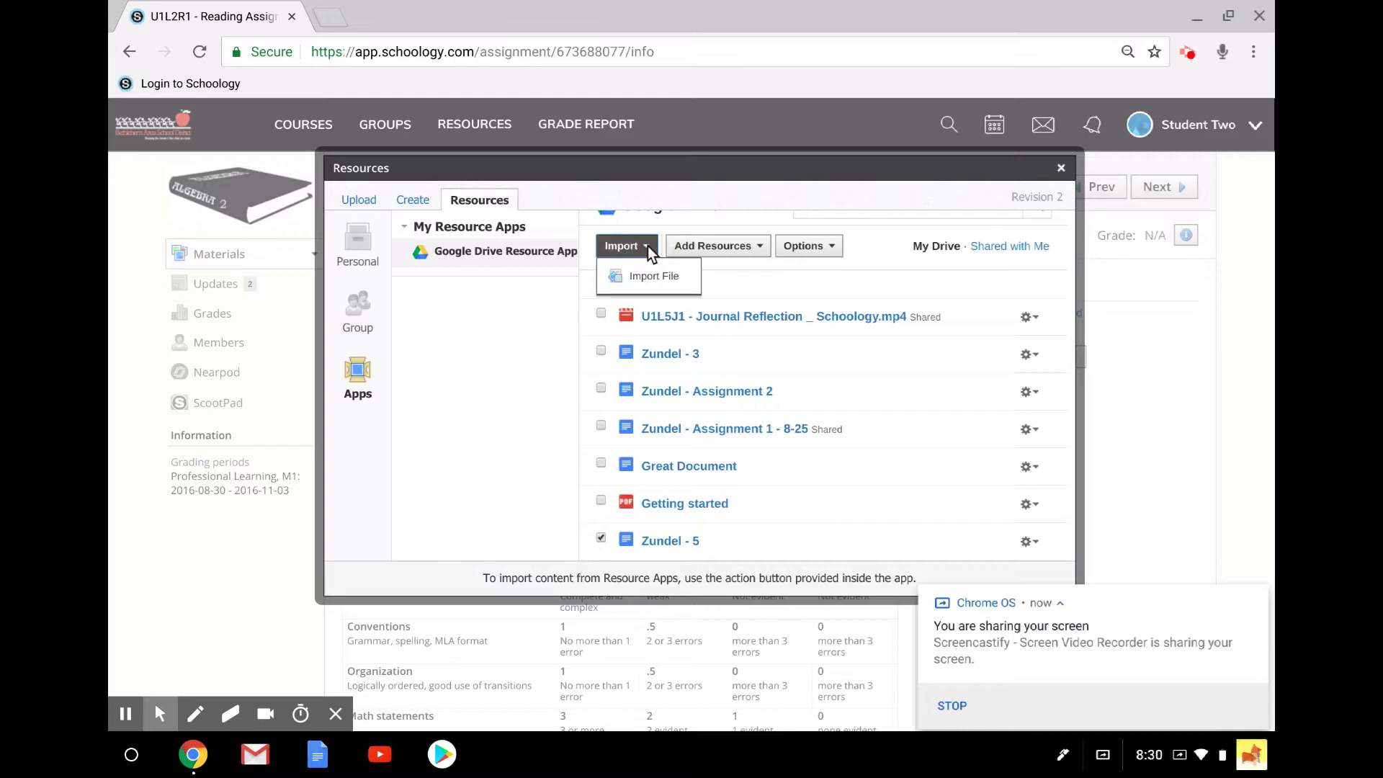
left_click(653, 275)
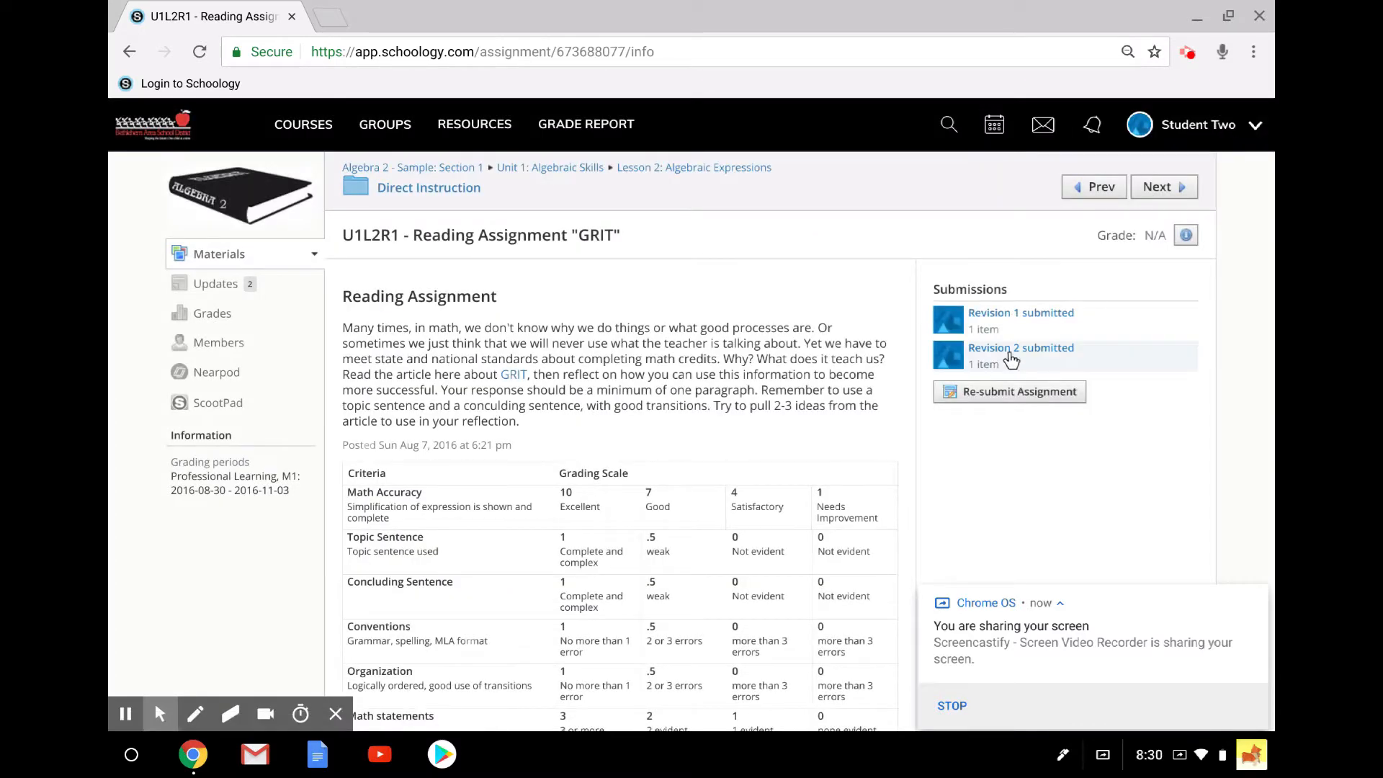
mouse_move(988, 340)
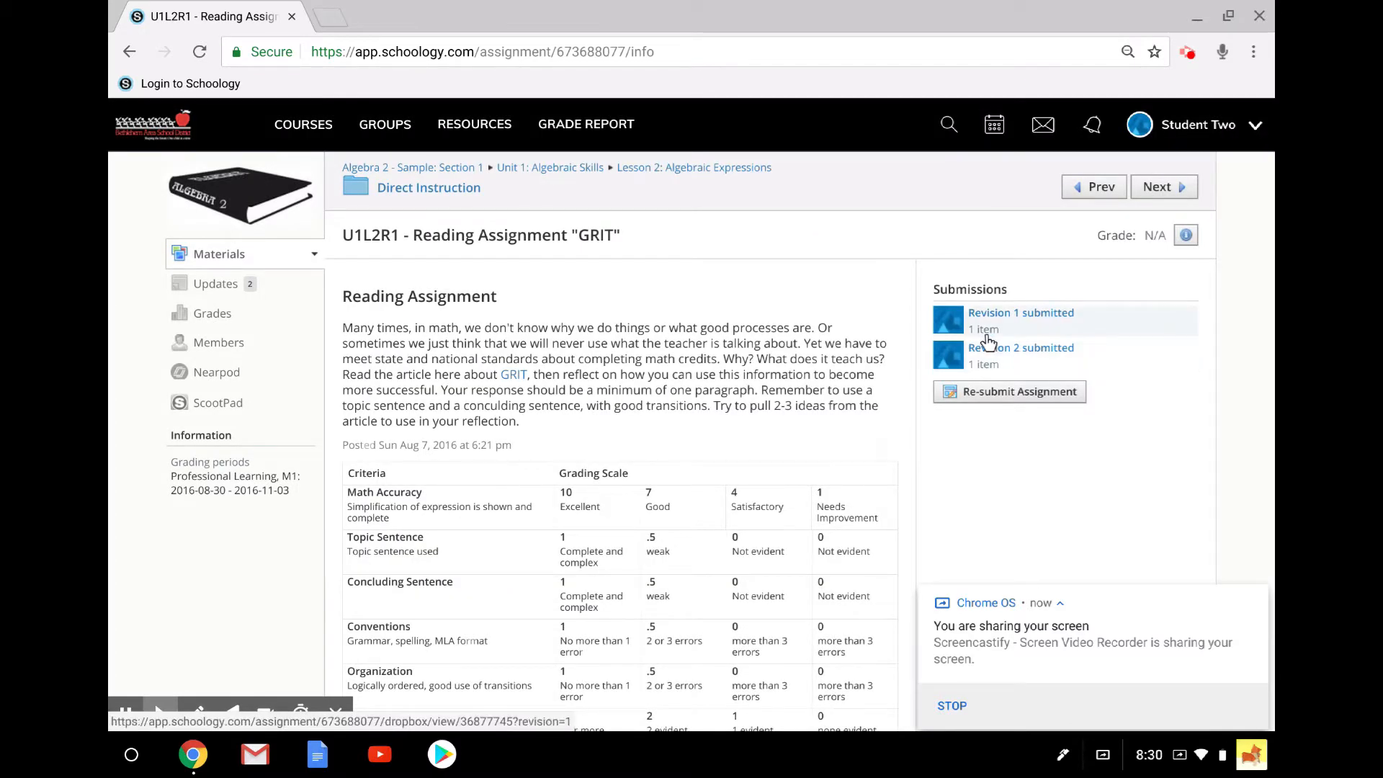
left_click(1021, 347)
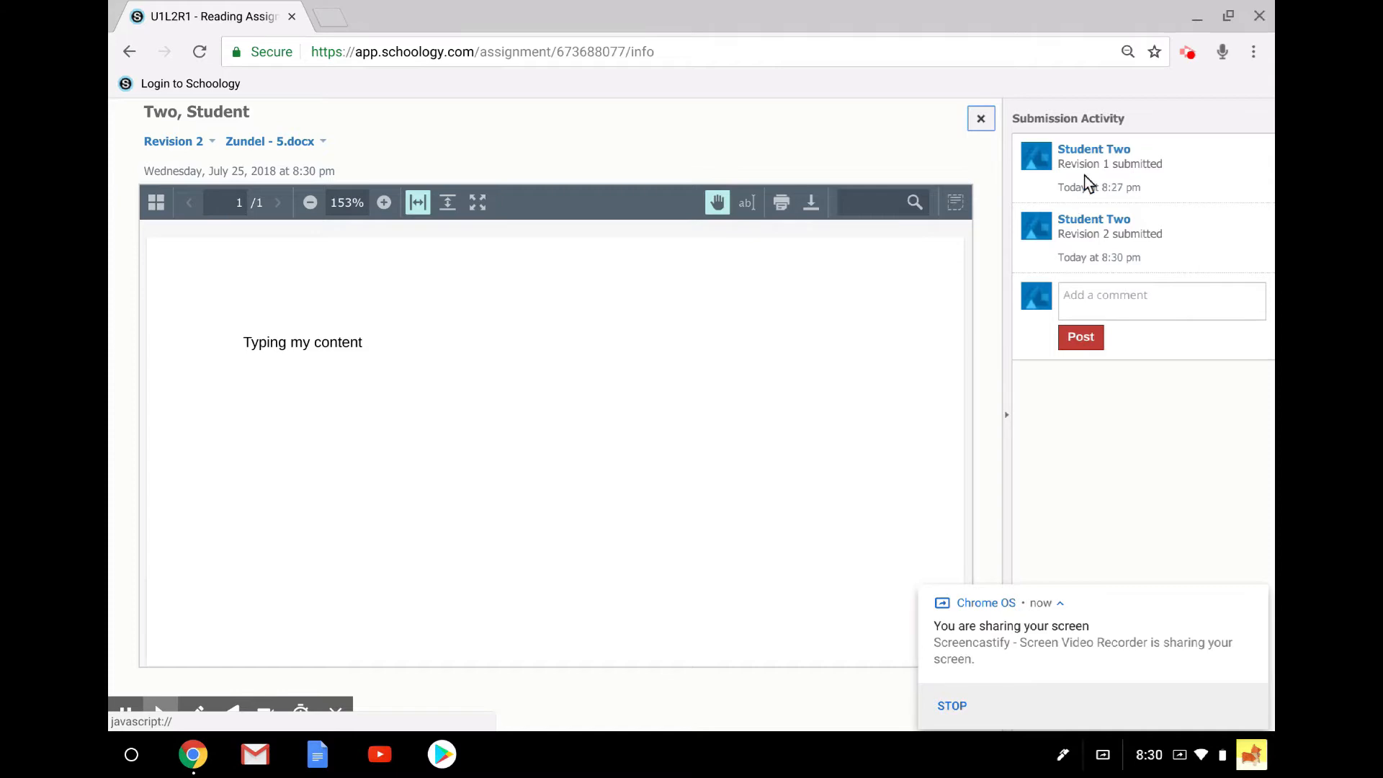
left_click(981, 119)
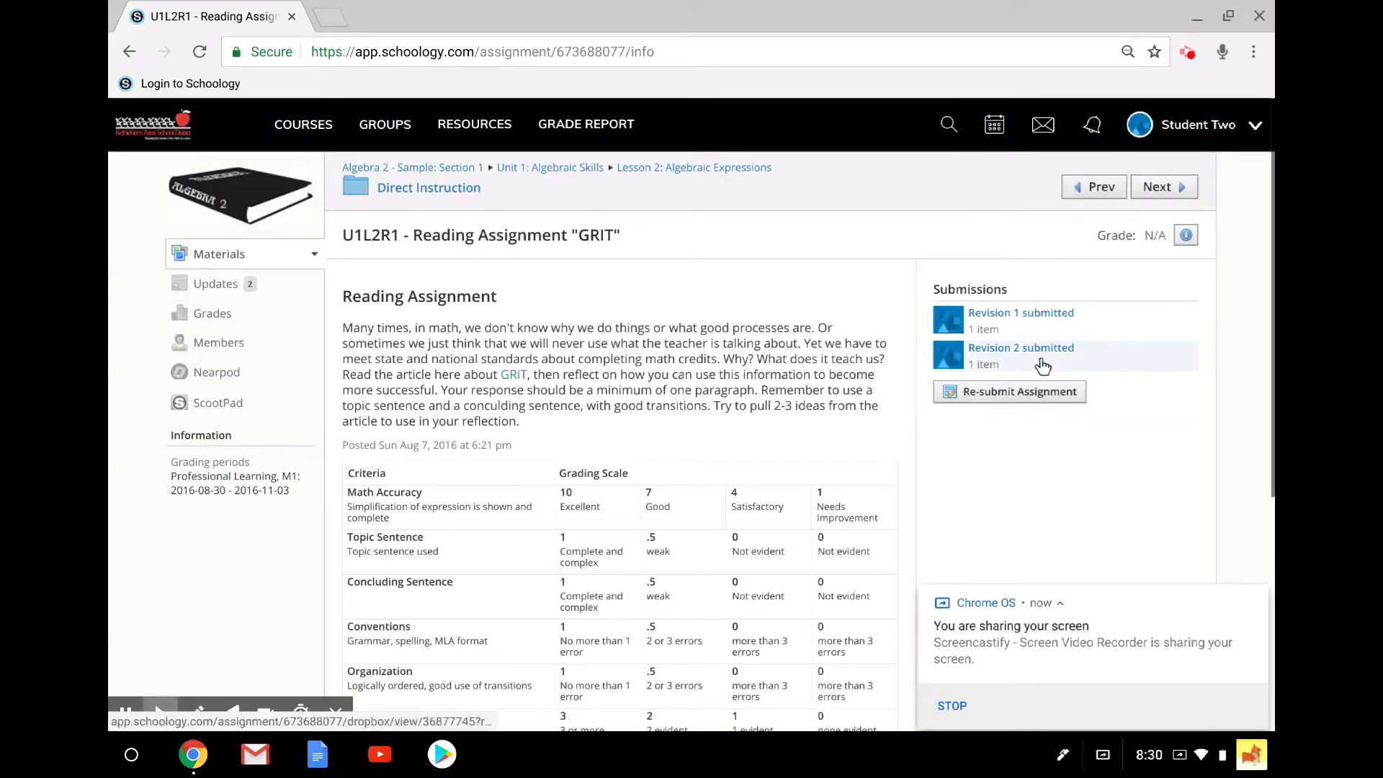
mouse_move(1051, 394)
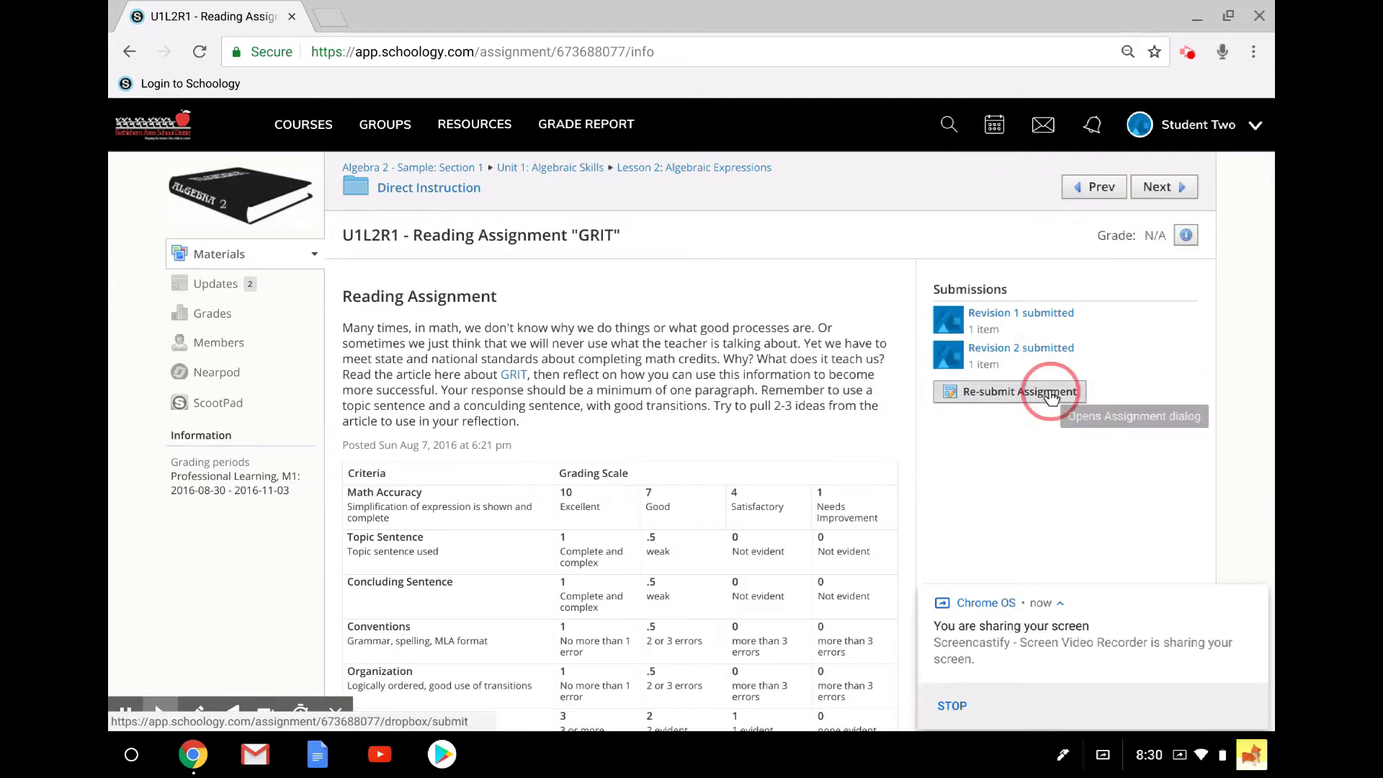
Begin a Revision 3 resubmission and list Google Drive files from the Resources apps.
left_click(1021, 391)
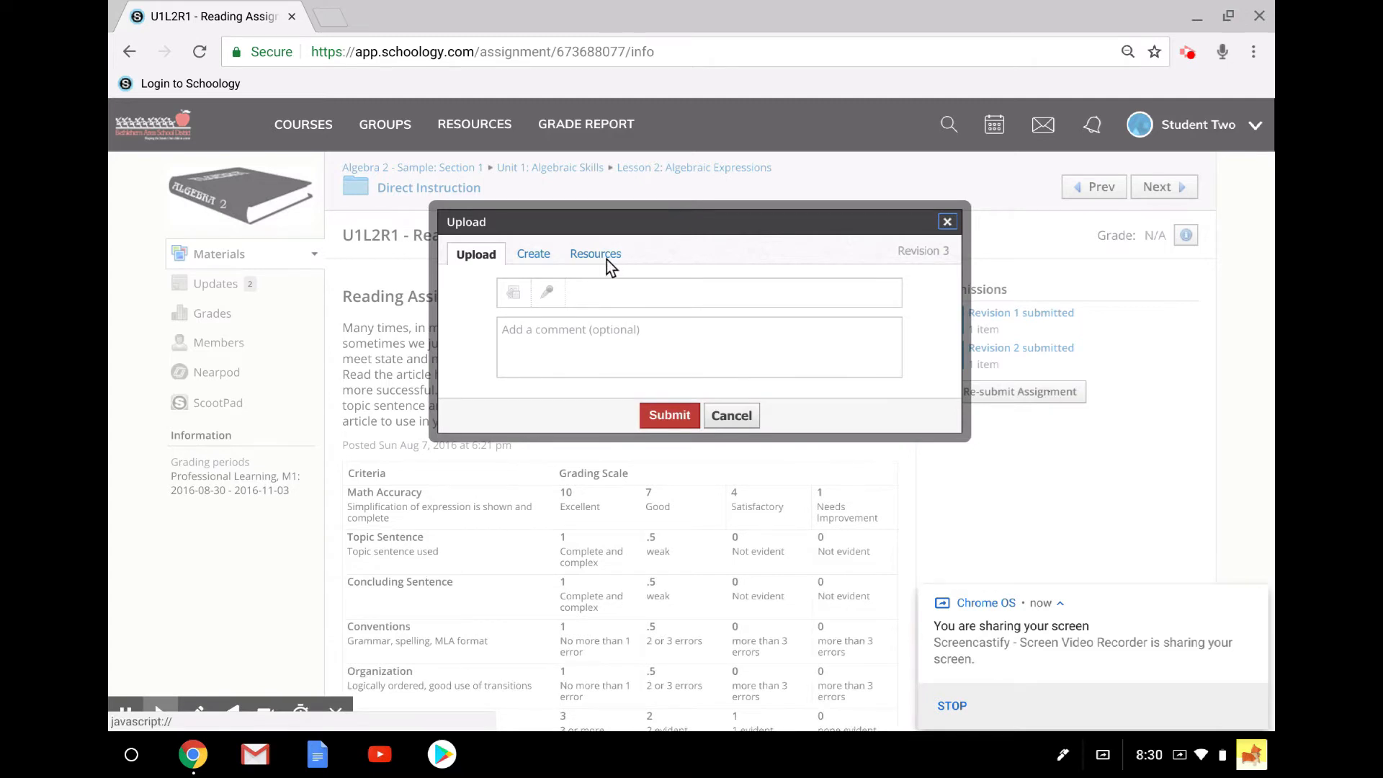
left_click(595, 254)
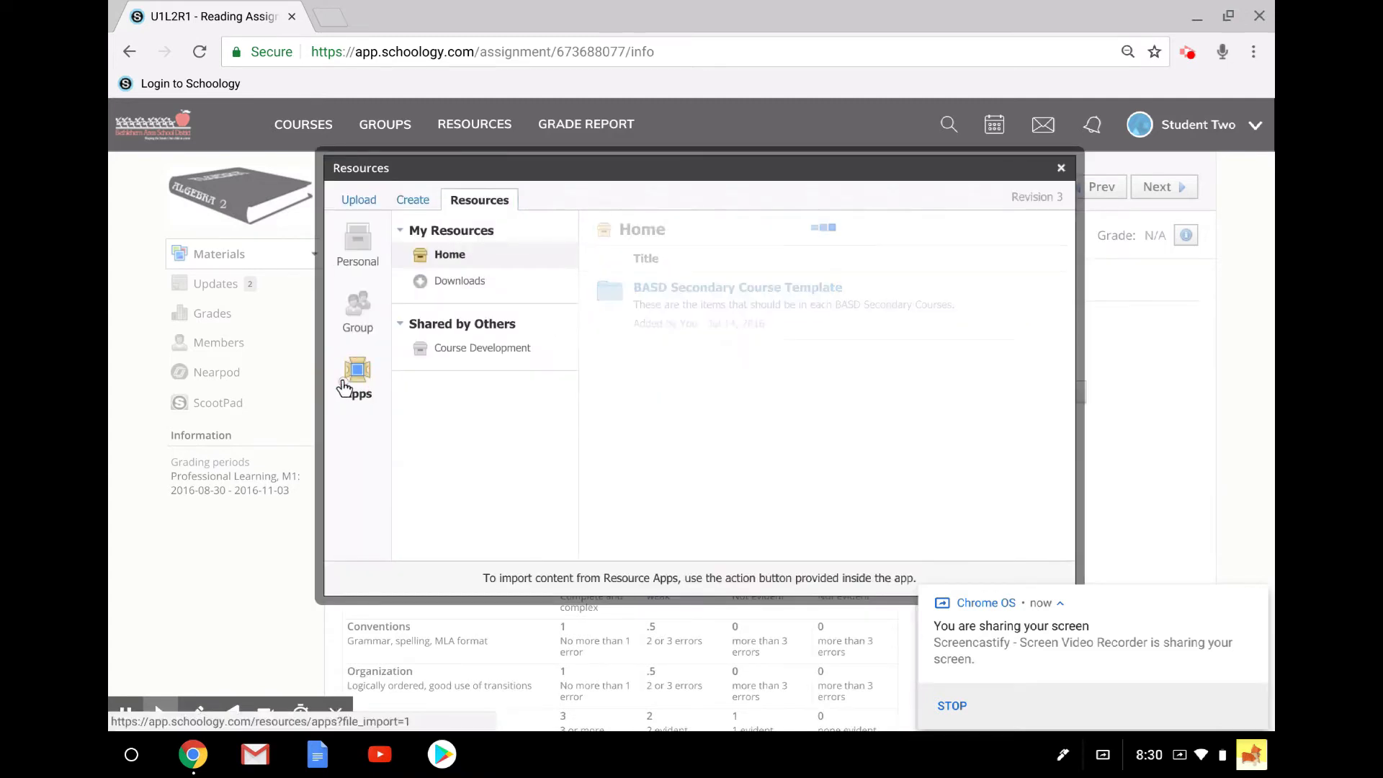
left_click(357, 375)
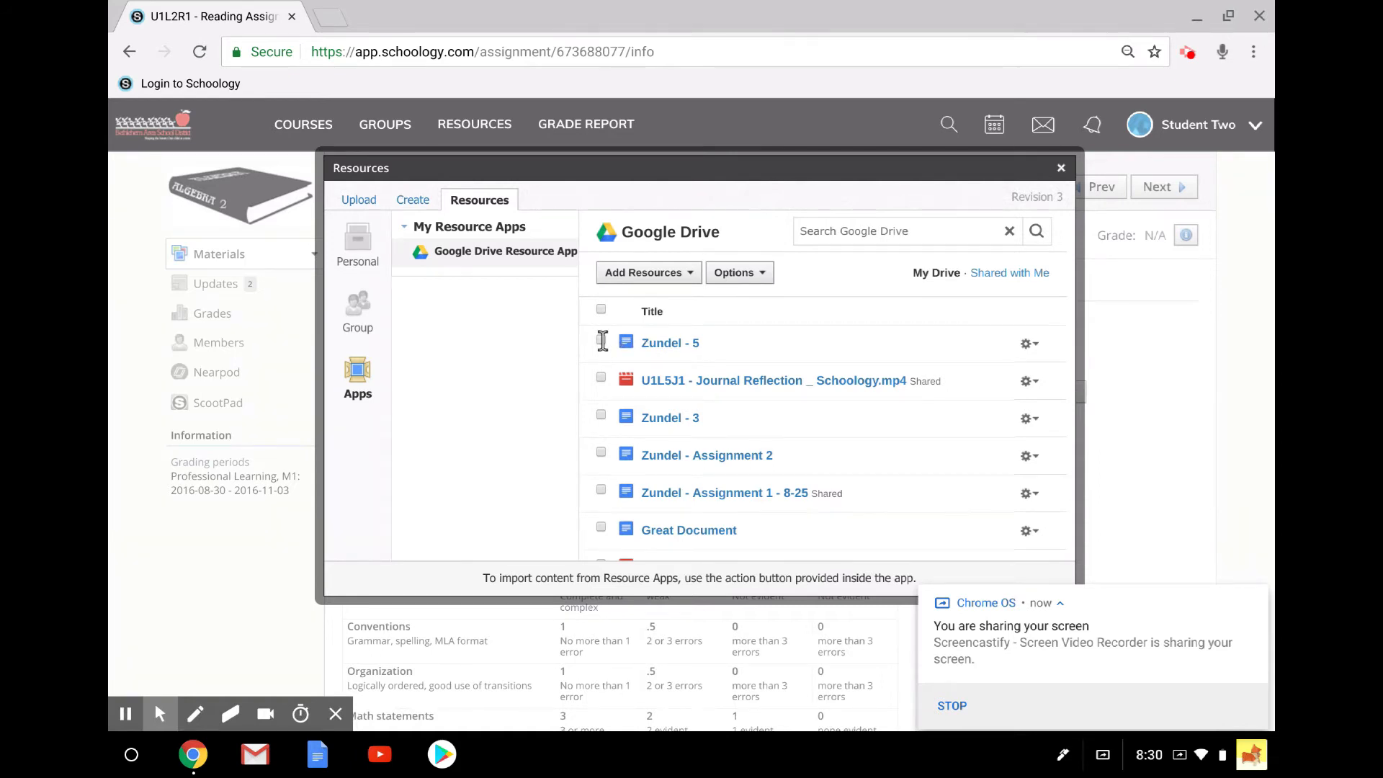
Check Zundel - 5 in the Drive list and view its Edit, Delete and Import File options.
left_click(601, 343)
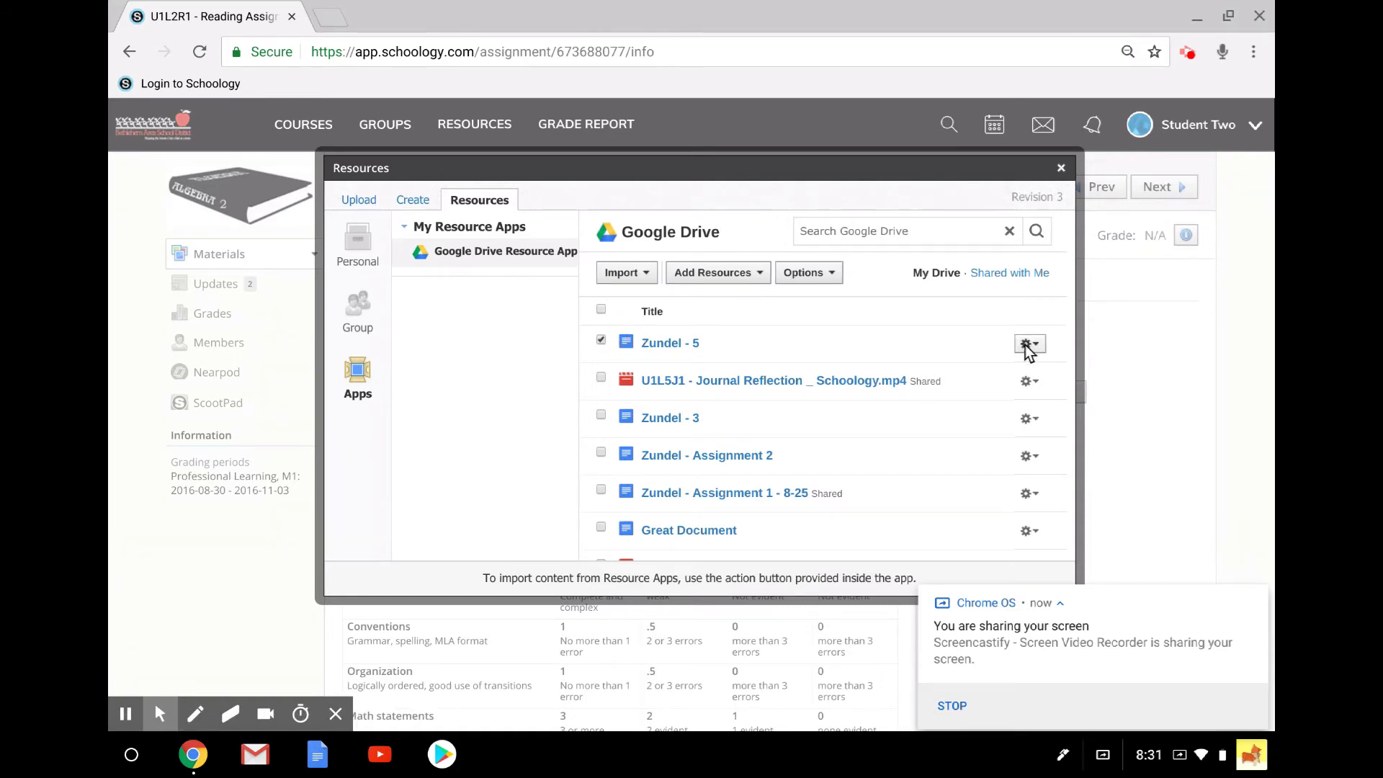
left_click(1029, 343)
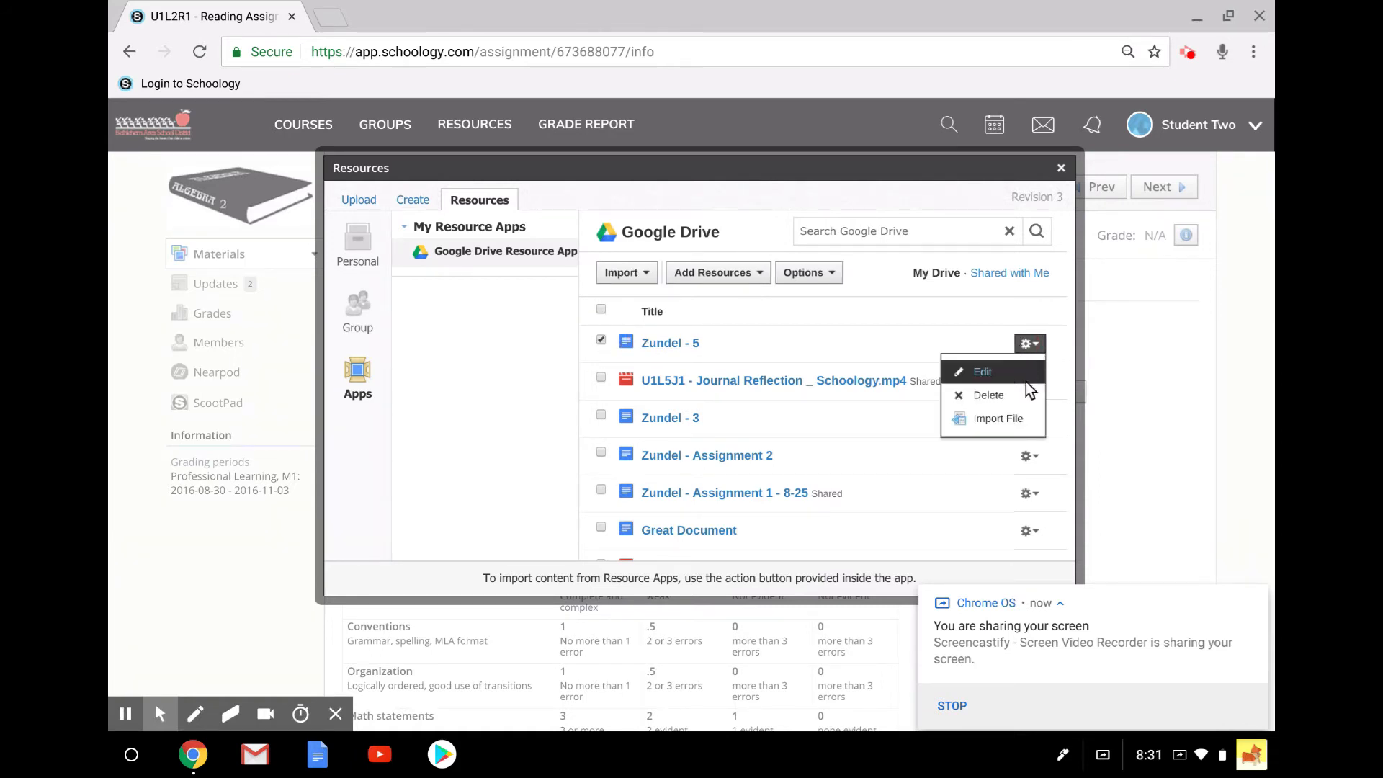
mouse_move(1029, 406)
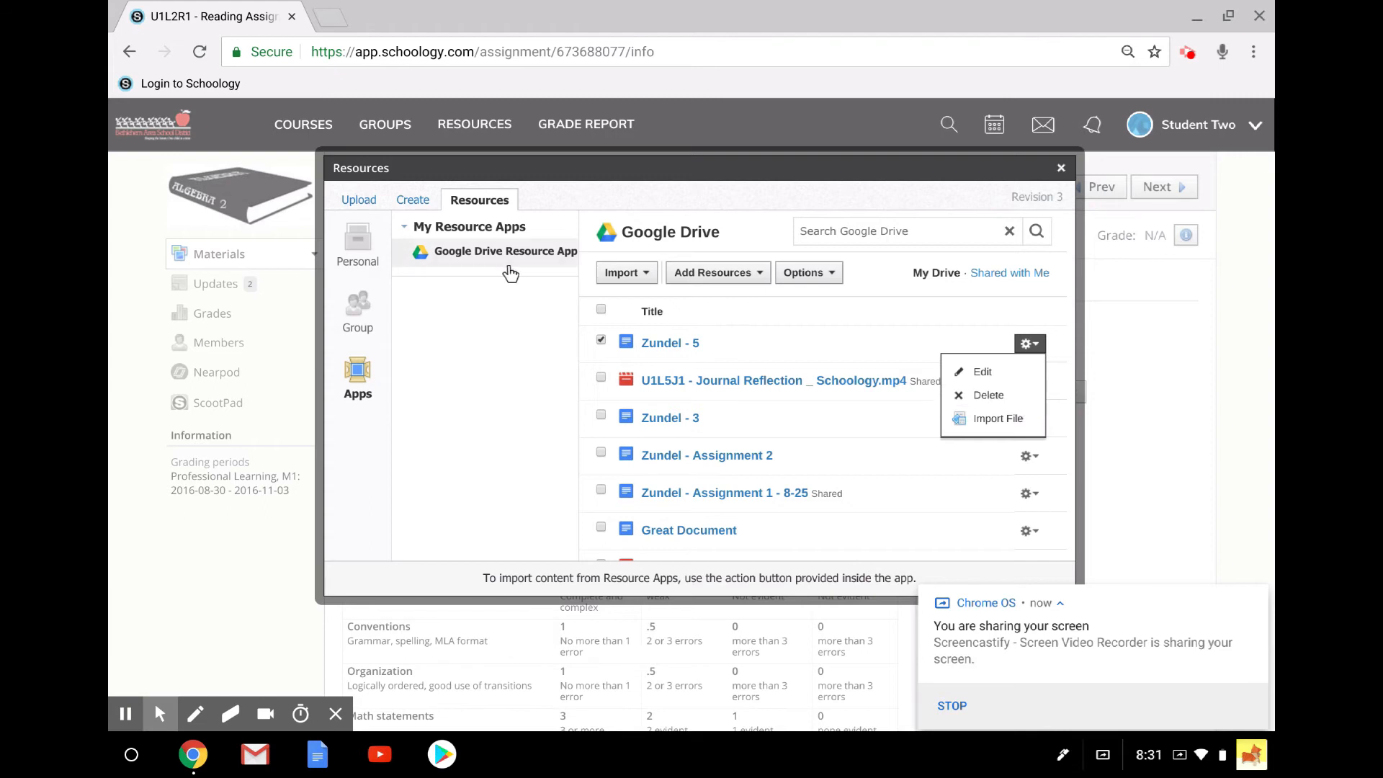
mouse_move(781, 438)
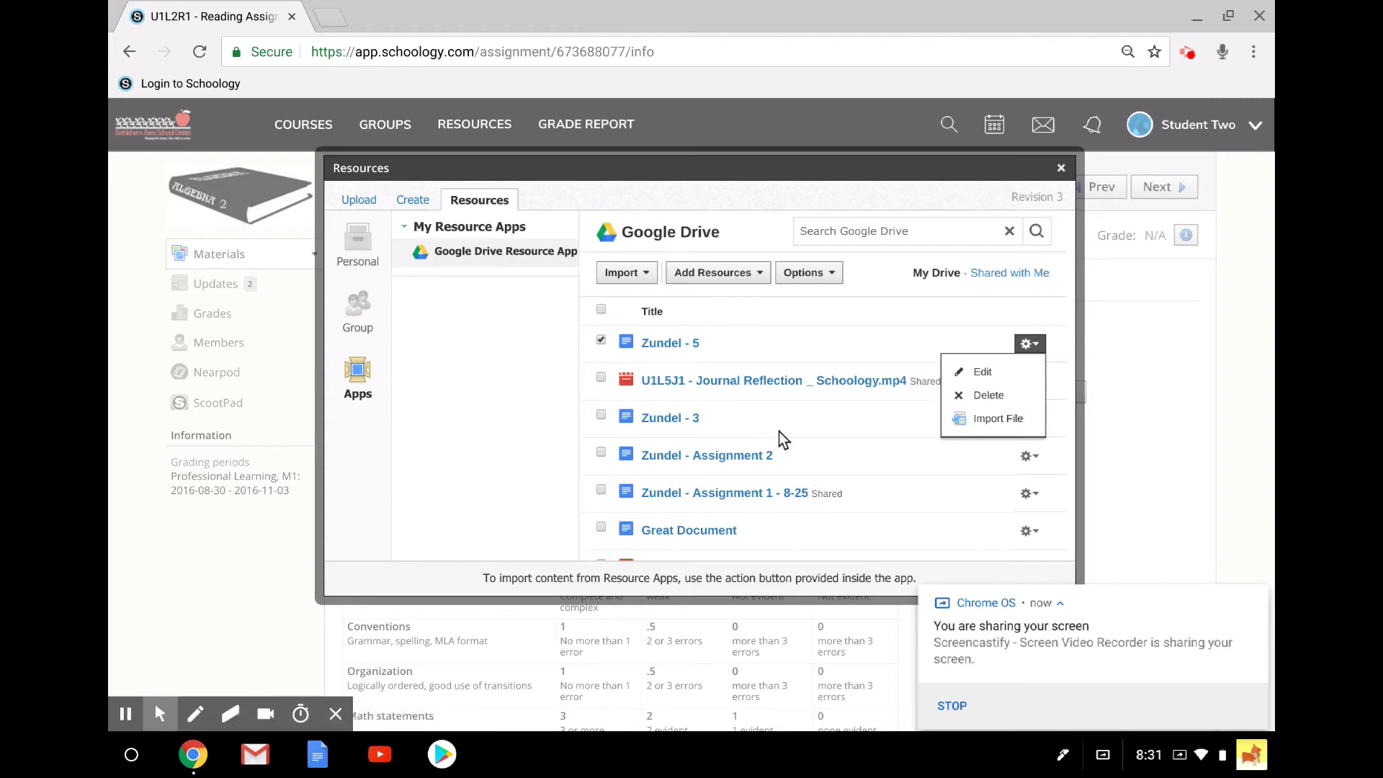
mouse_move(990, 395)
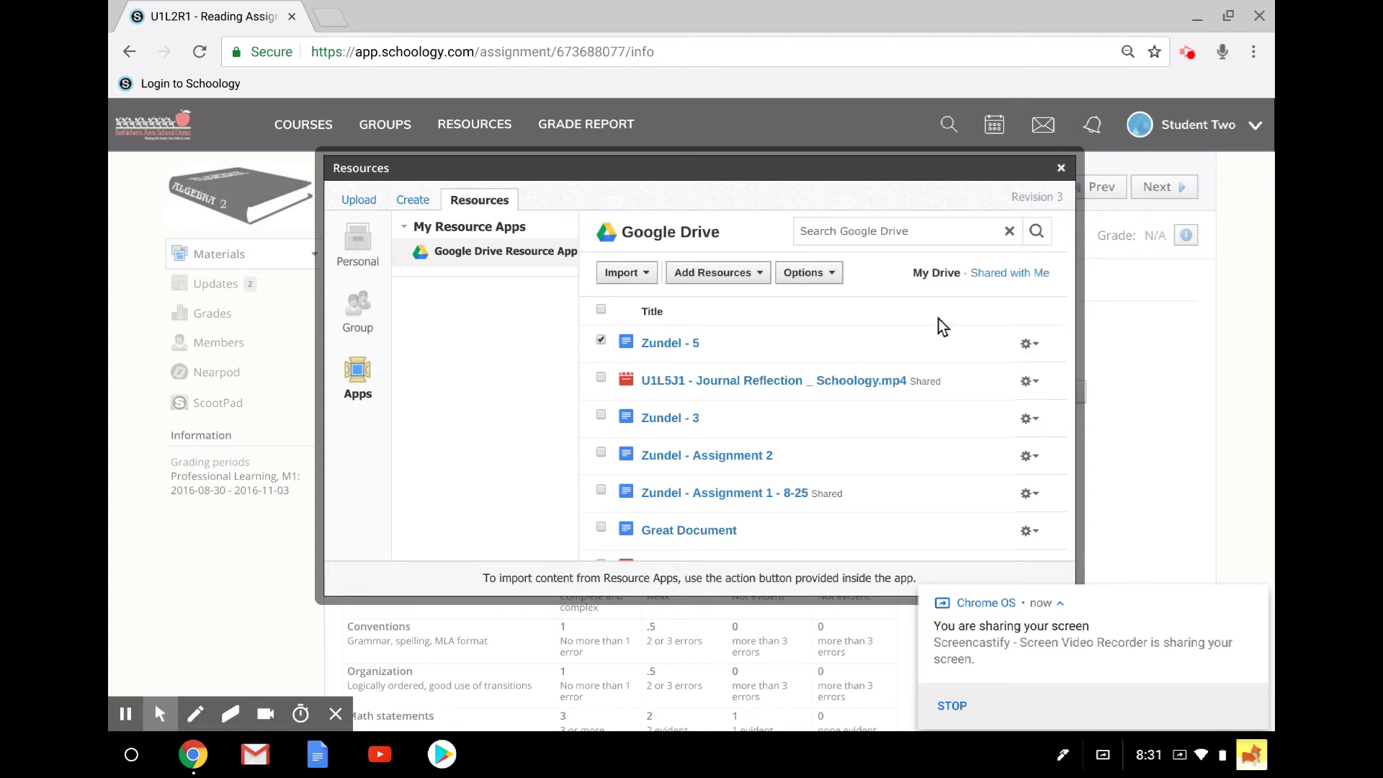
mouse_move(1009, 273)
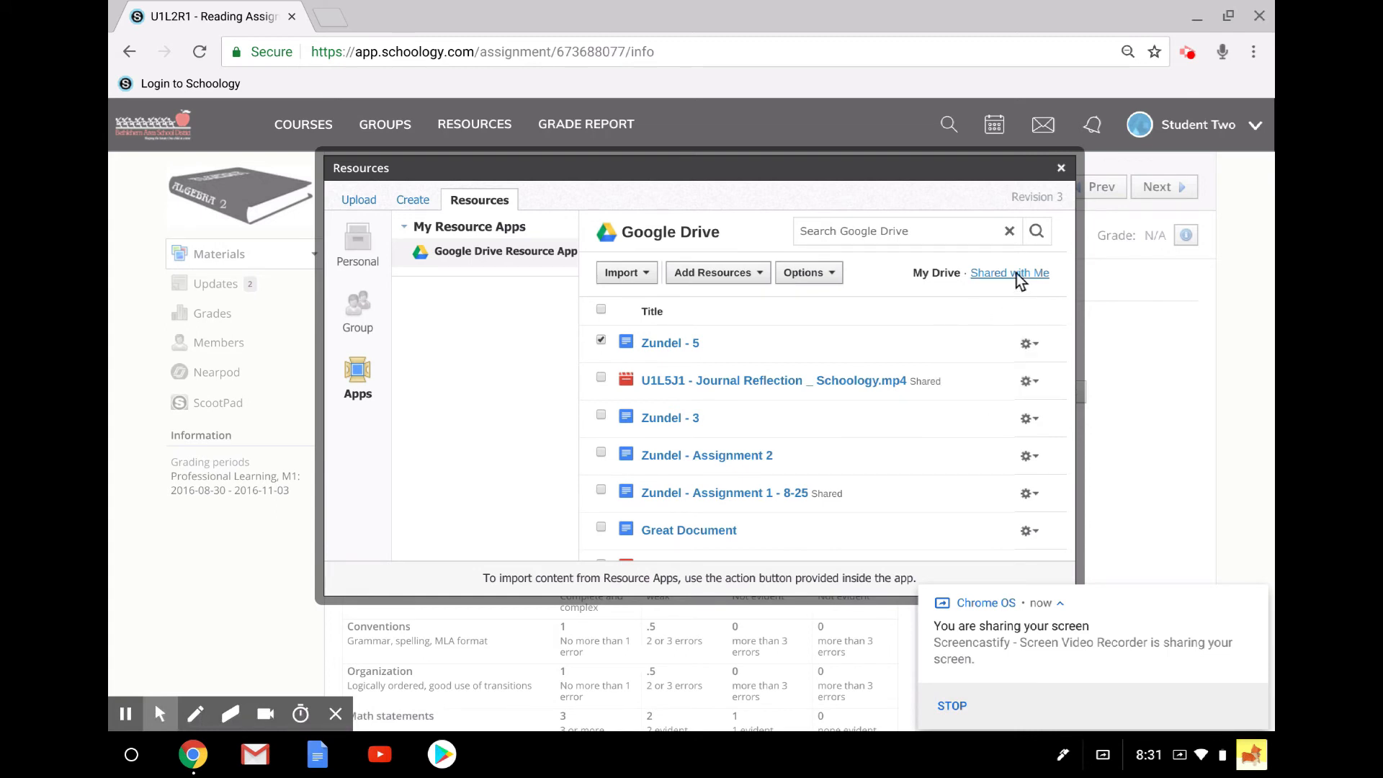
Check the empty Shared with Me collection, then return to the My Drive file list.
left_click(1010, 273)
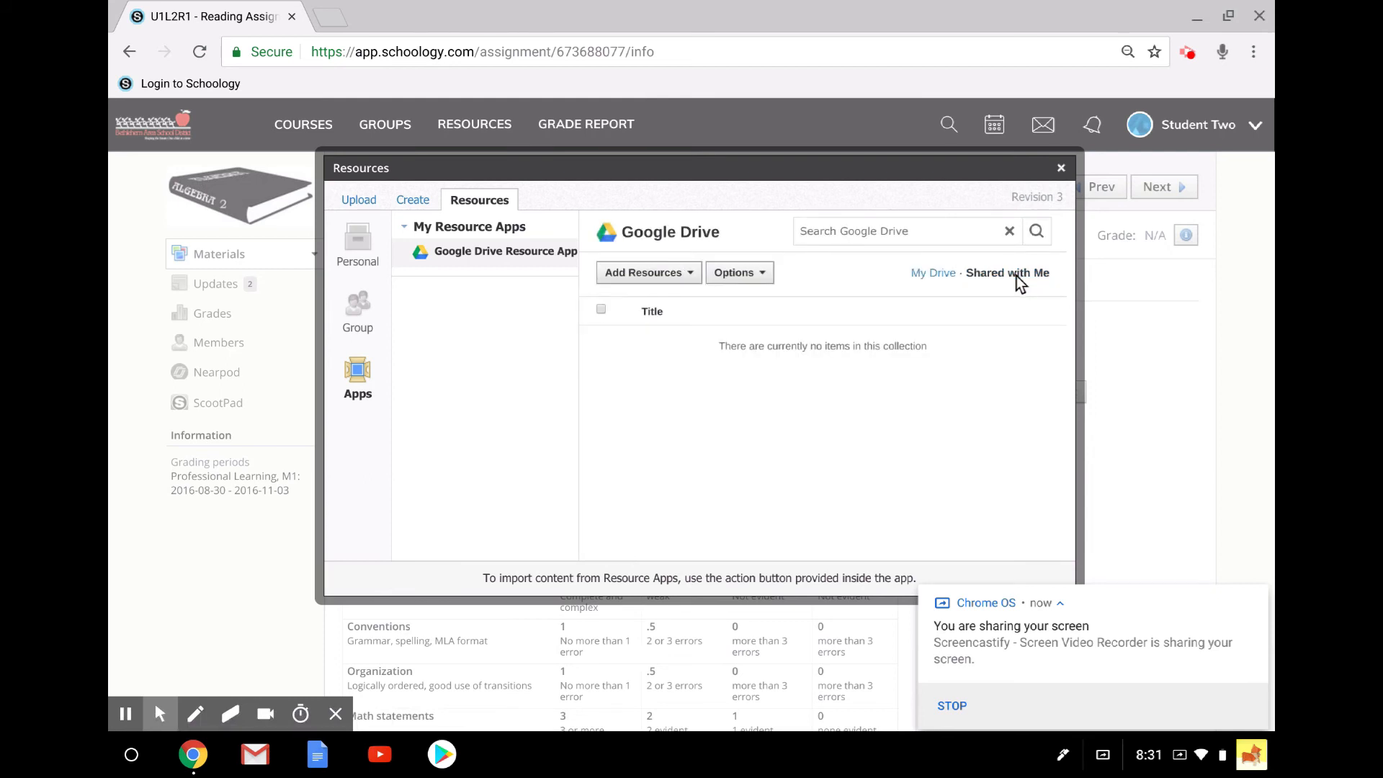
mouse_move(982, 288)
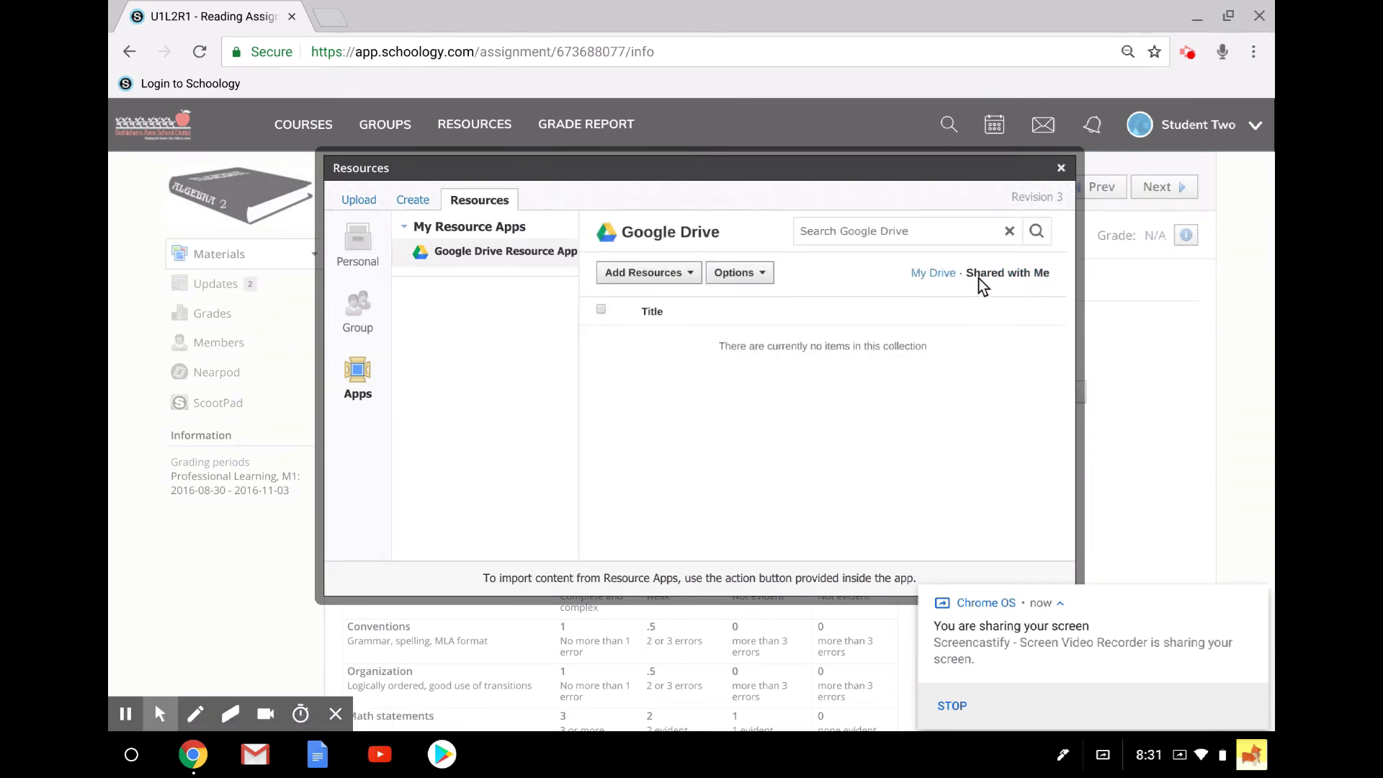
left_click(935, 273)
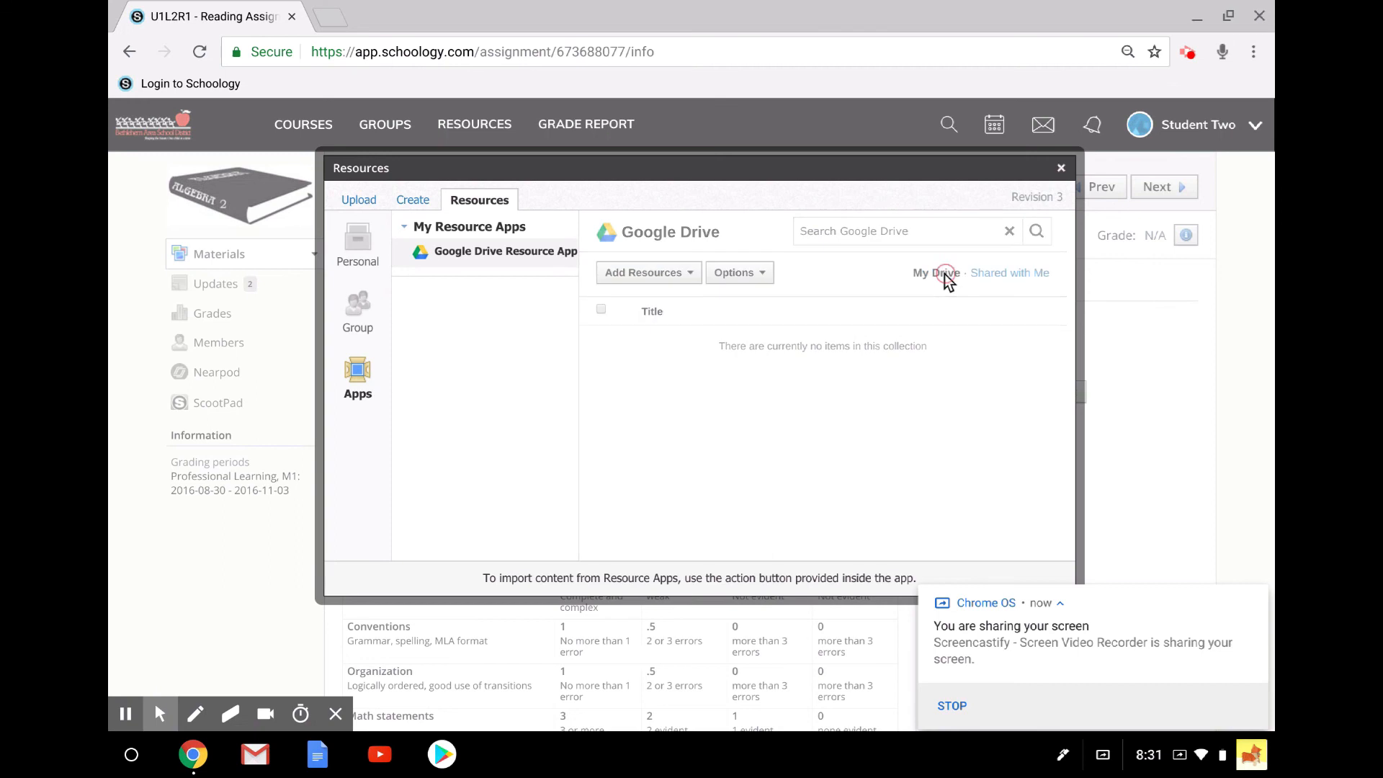
left_click(945, 273)
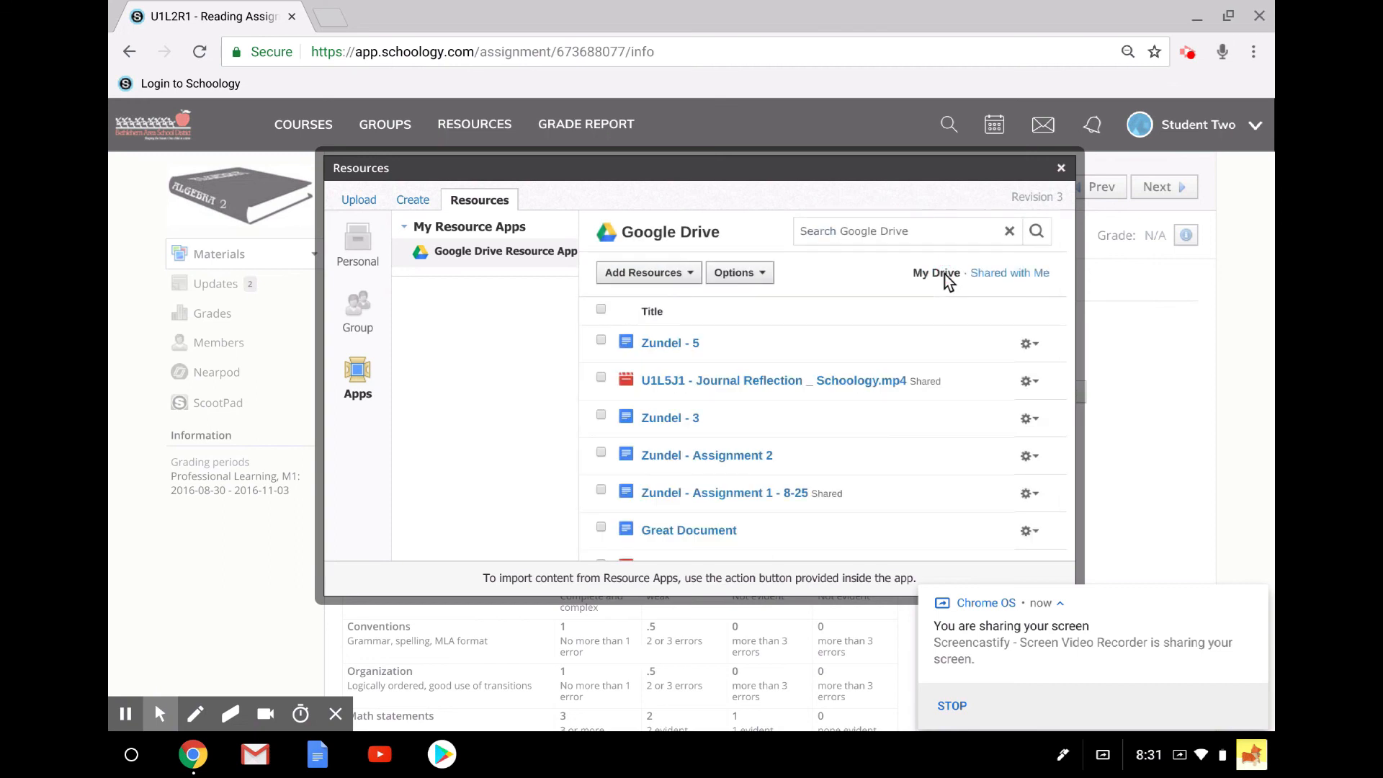
mouse_move(1098, 188)
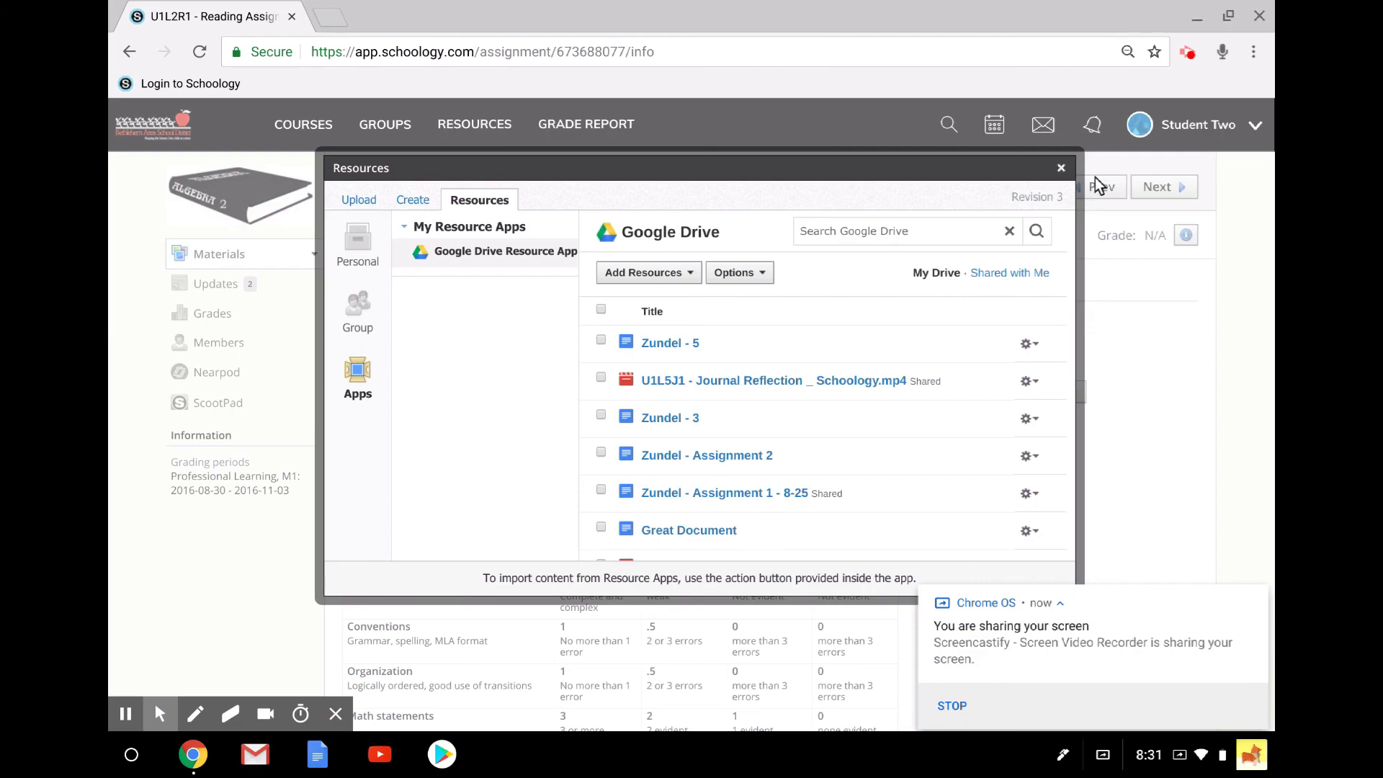